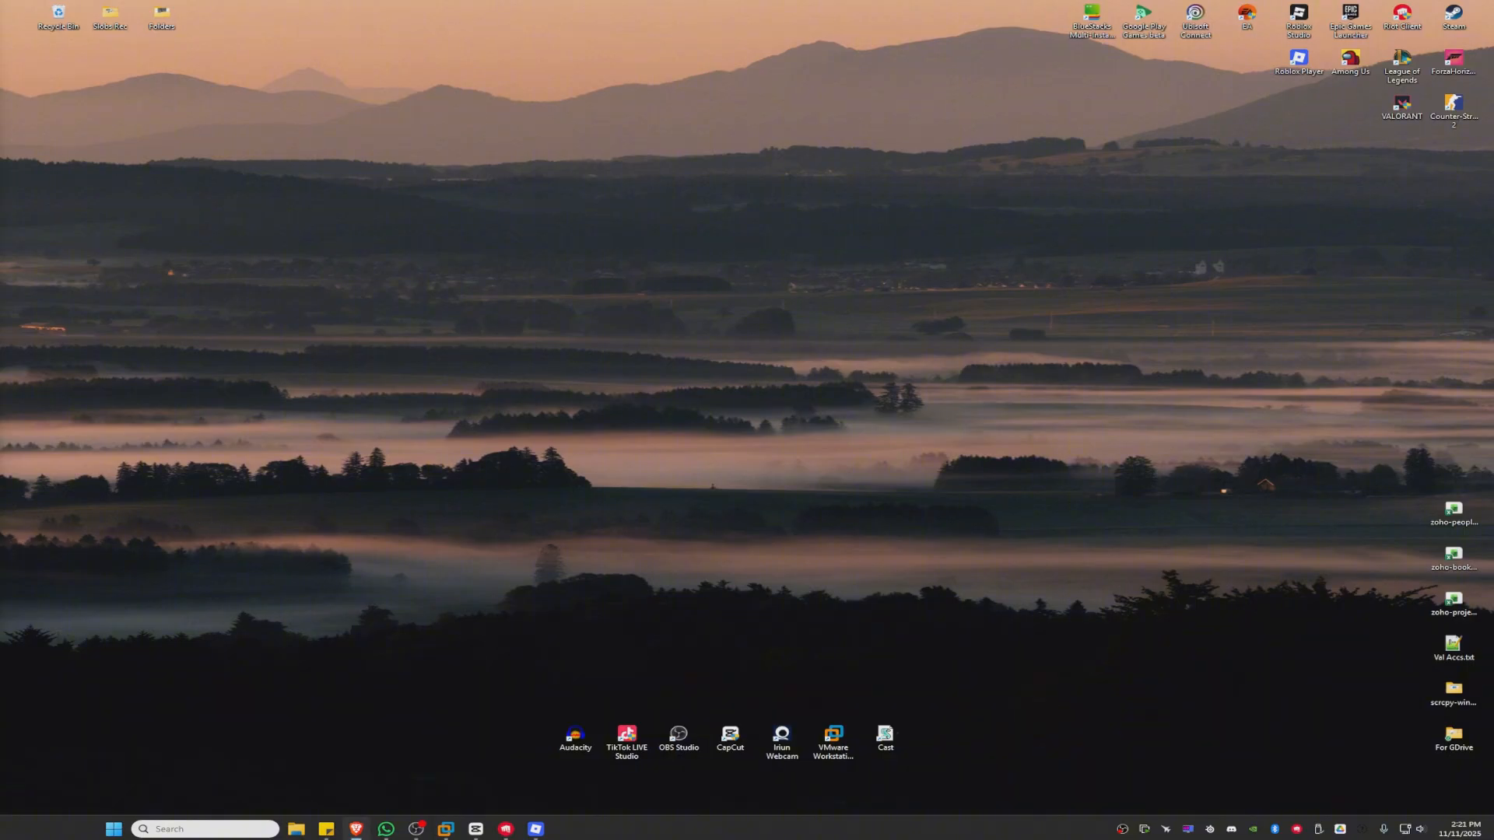
- Search Google in Brave for 'voicemod' via the address bar suggestion
{"action": "left_click", "coordinate": [365, 828]}
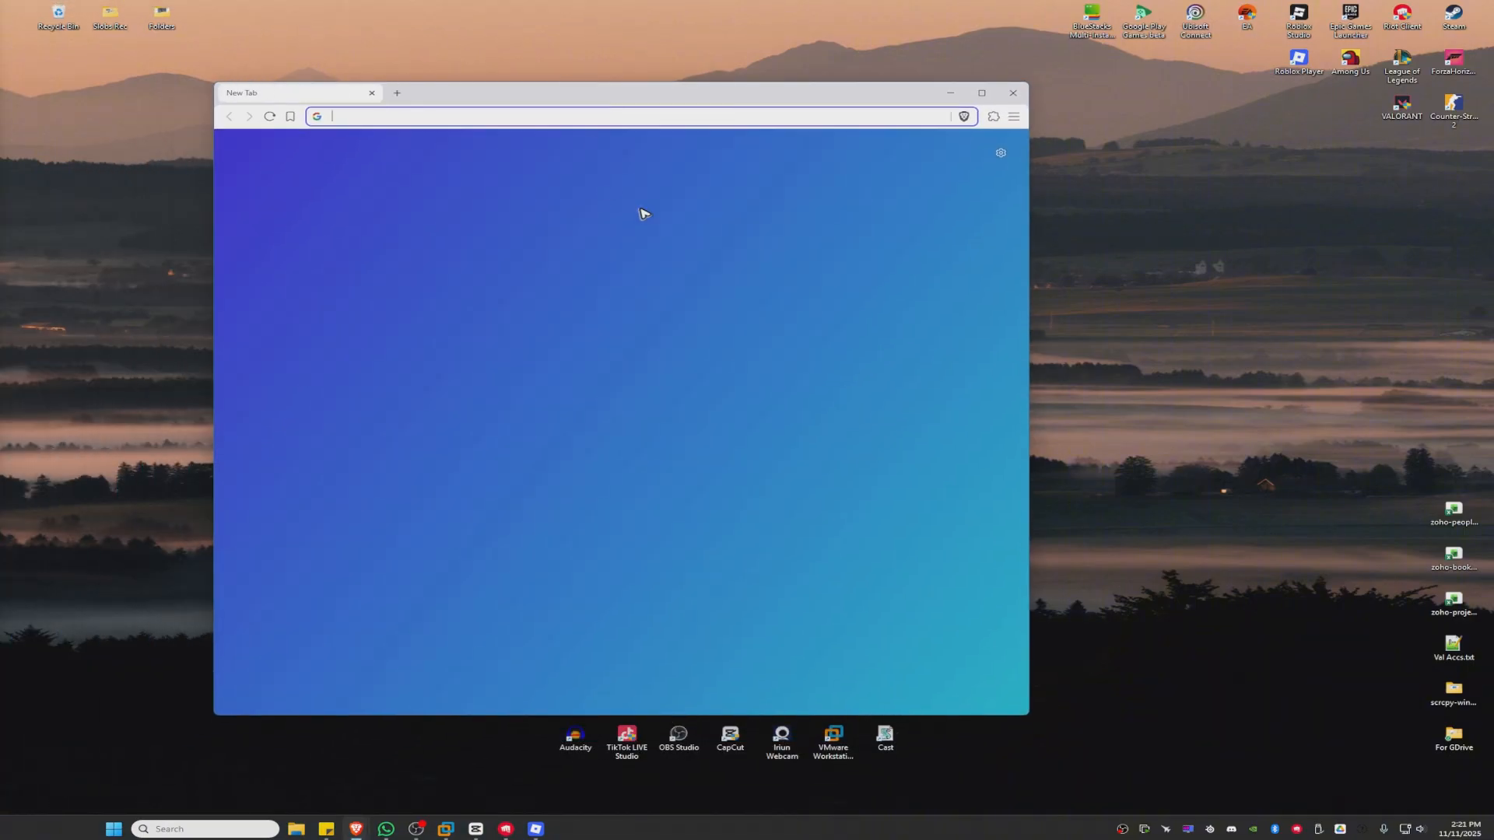
{"action": "type", "text": "voice"}
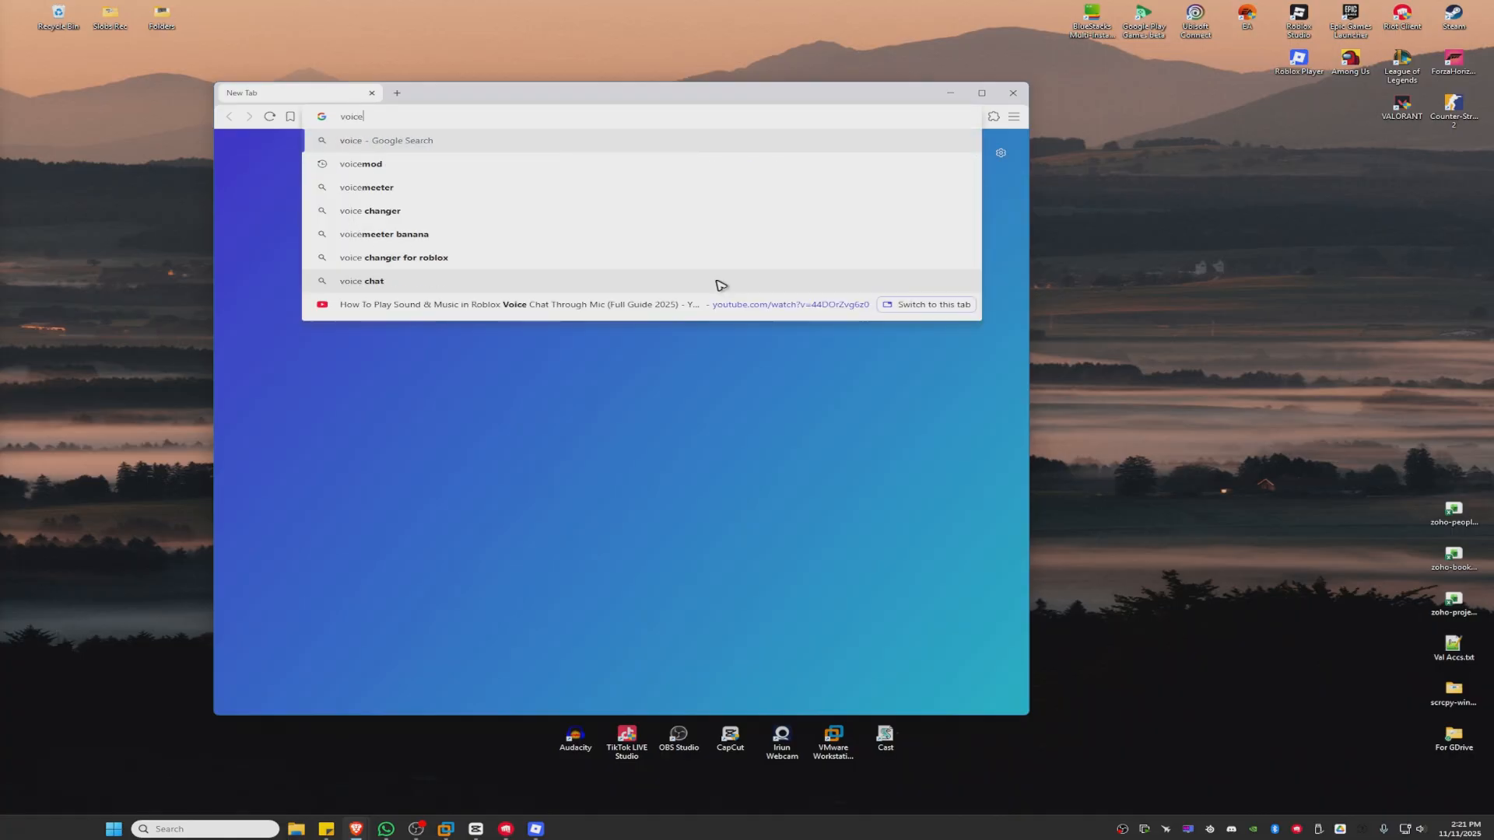
{"action": "left_click", "coordinate": [361, 163]}
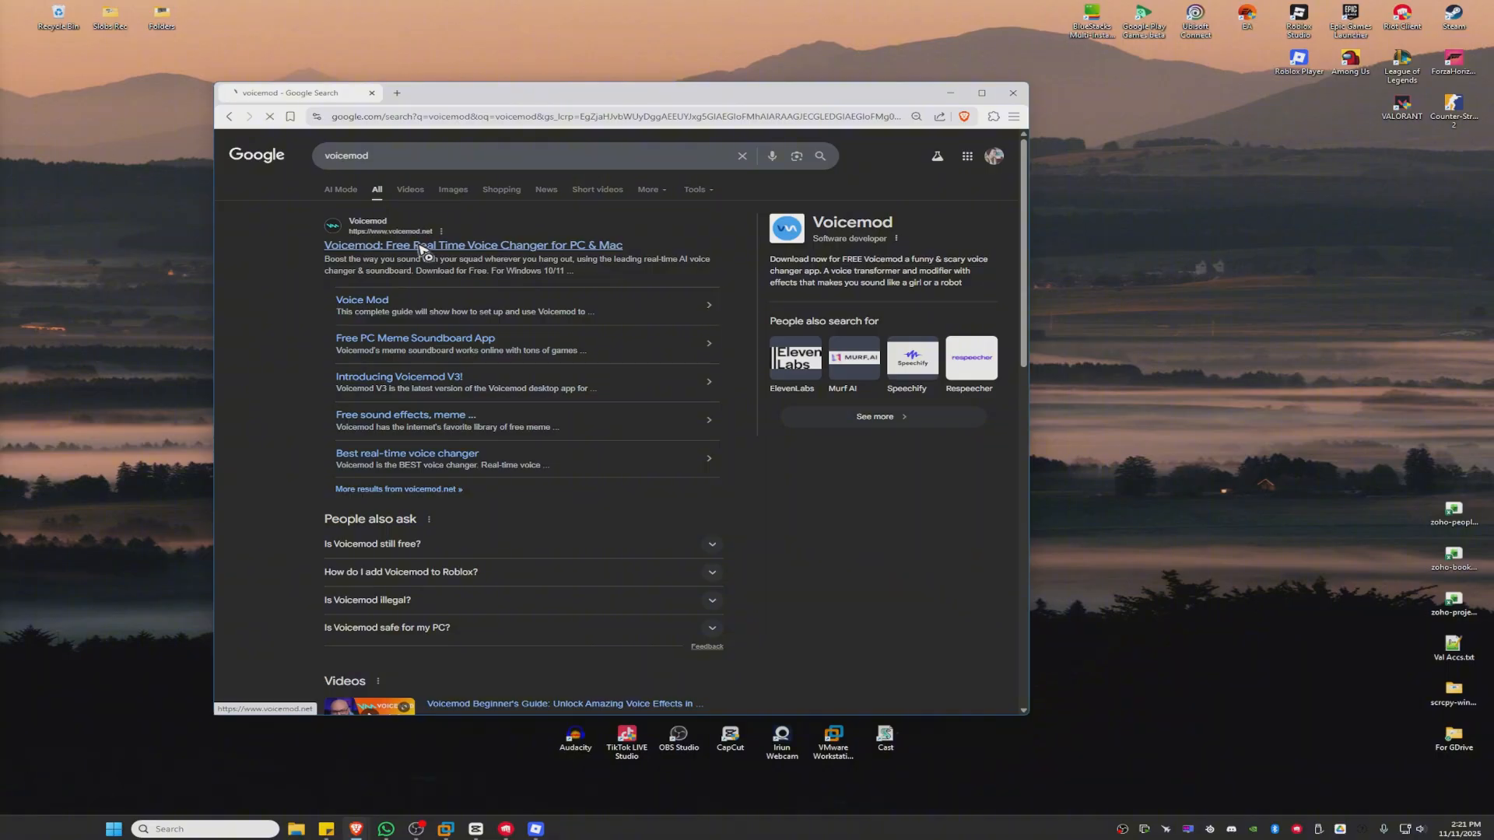
- Start the Voicemod desktop app download from the official site's download page
{"action": "left_click", "coordinate": [436, 246]}
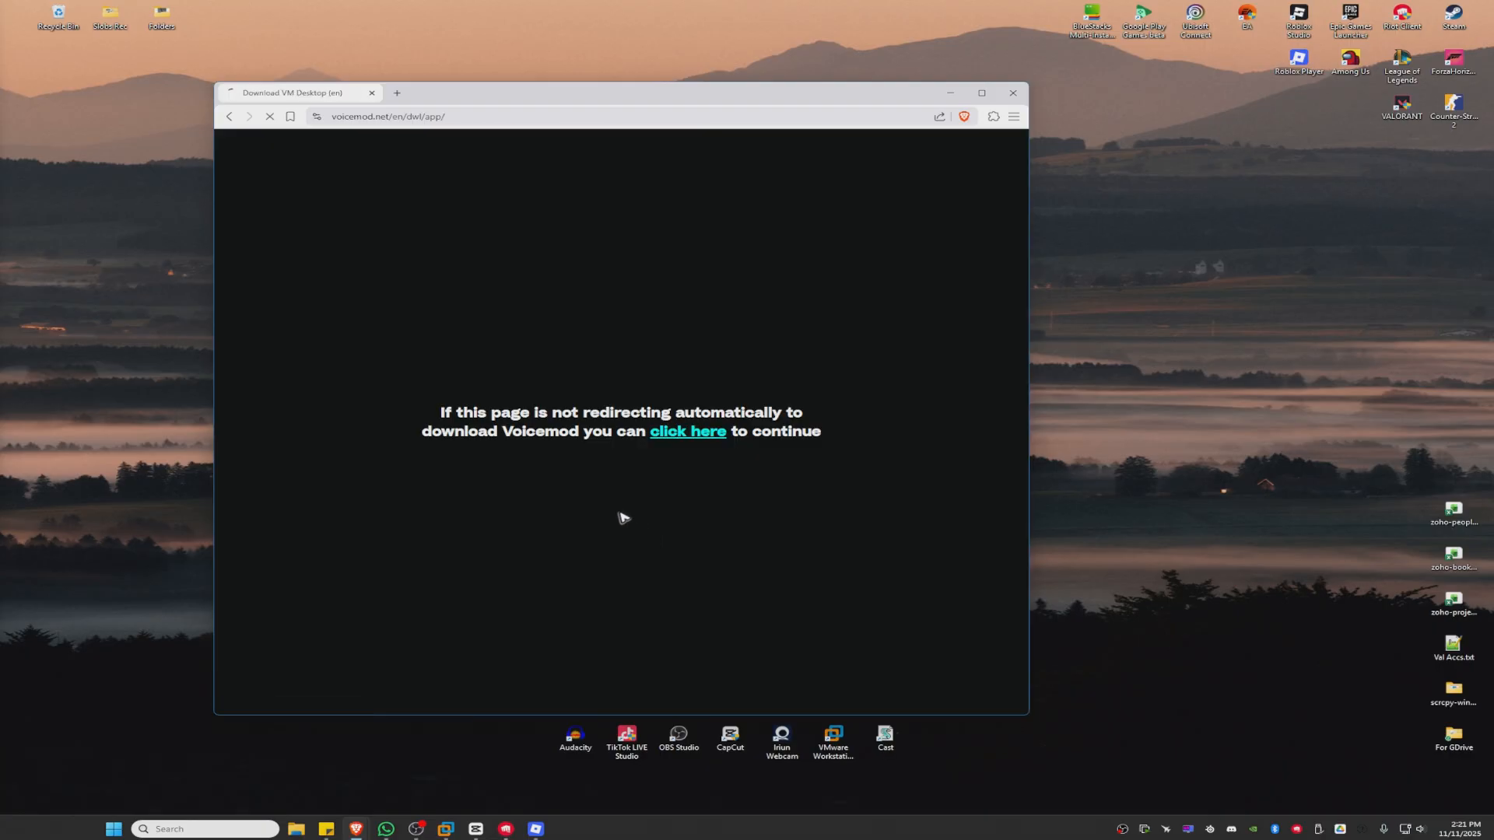
{"action": "left_click", "coordinate": [687, 431]}
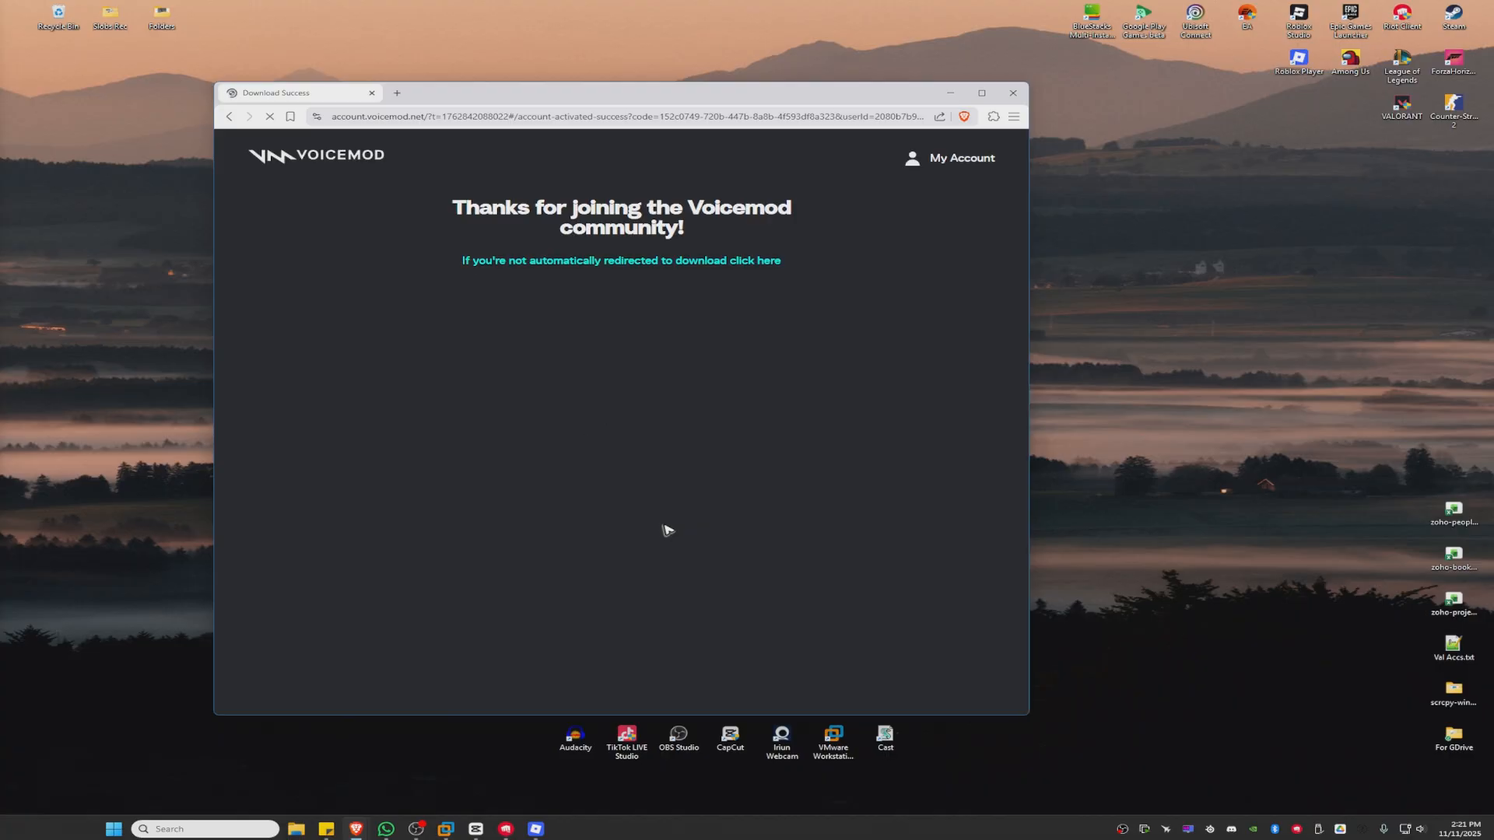
{"action": "left_click", "coordinate": [620, 261]}
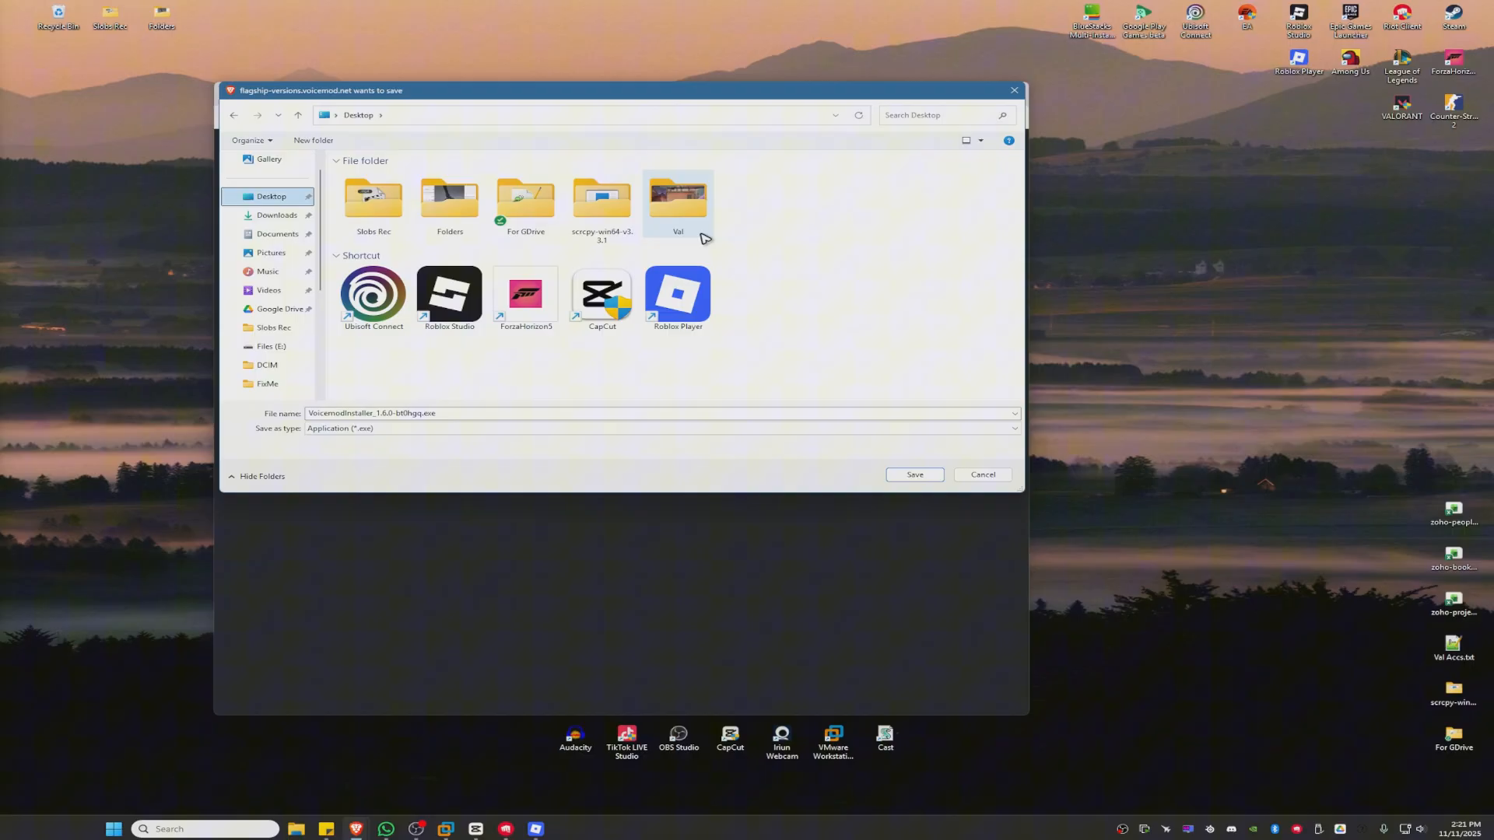
{"action": "mouse_move", "coordinate": [697, 196]}
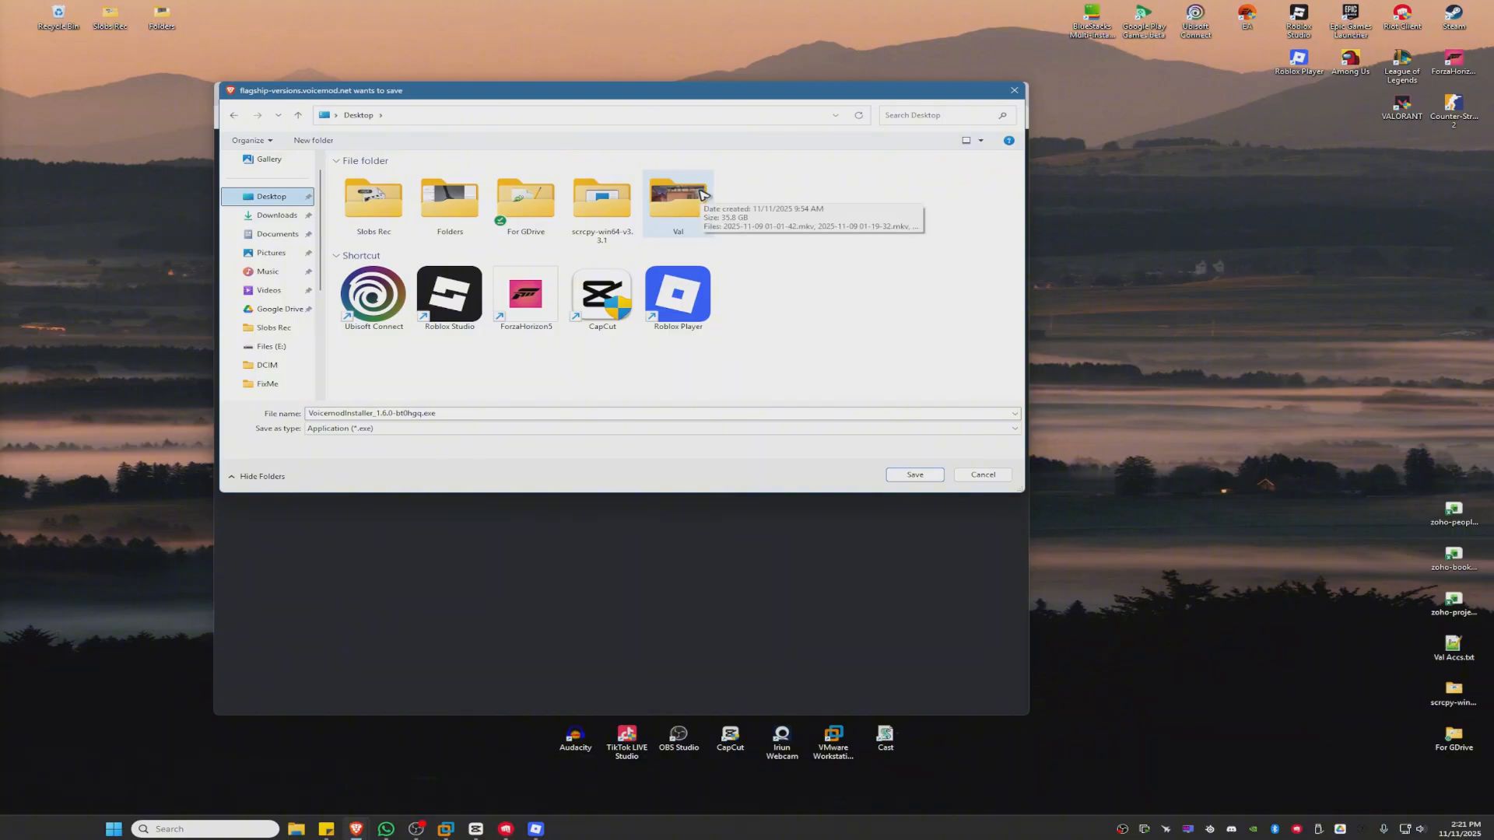
{"action": "mouse_move", "coordinate": [949, 348]}
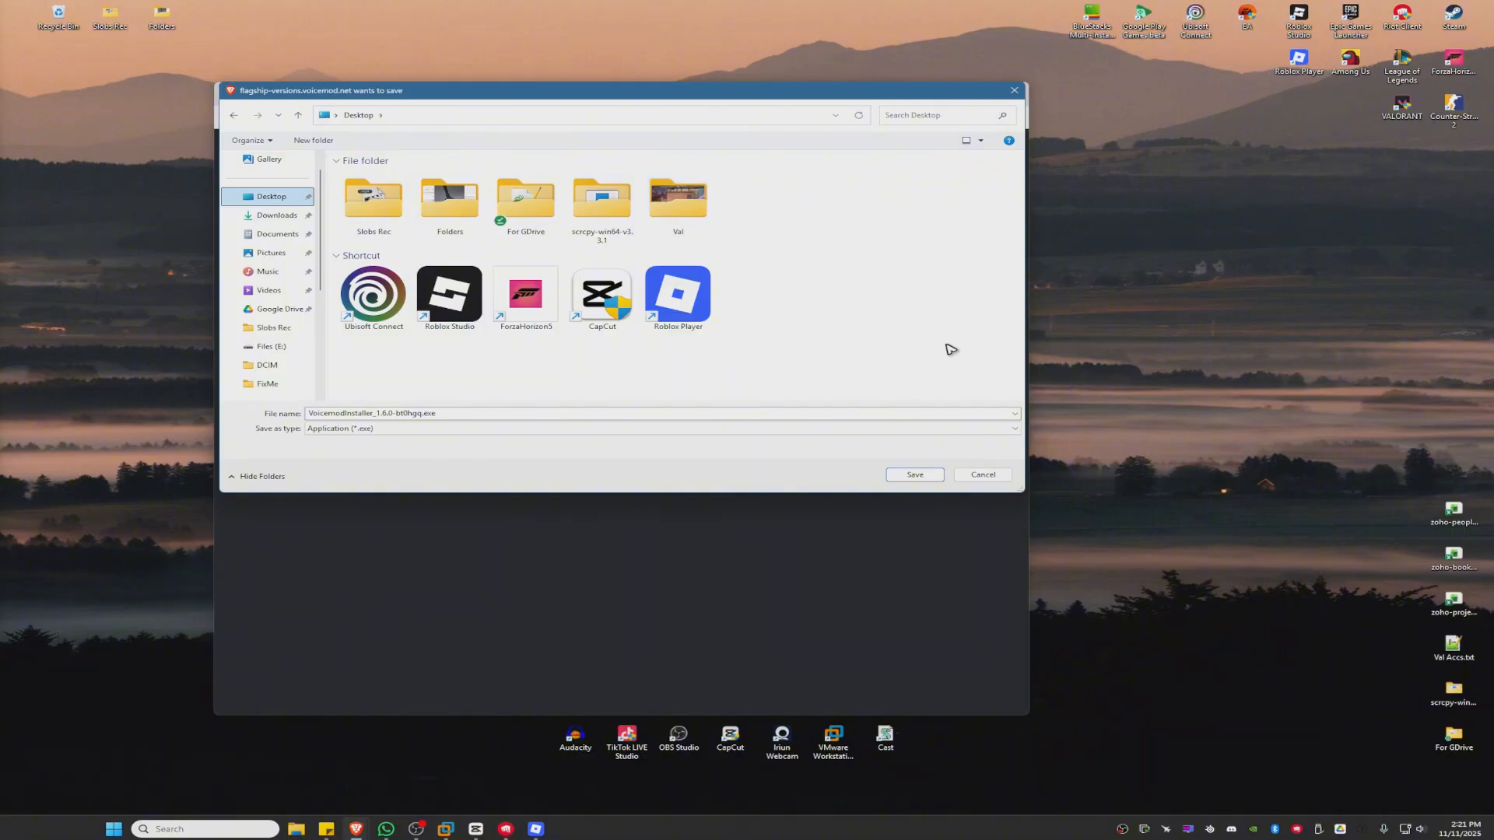
{"action": "mouse_move", "coordinate": [881, 476]}
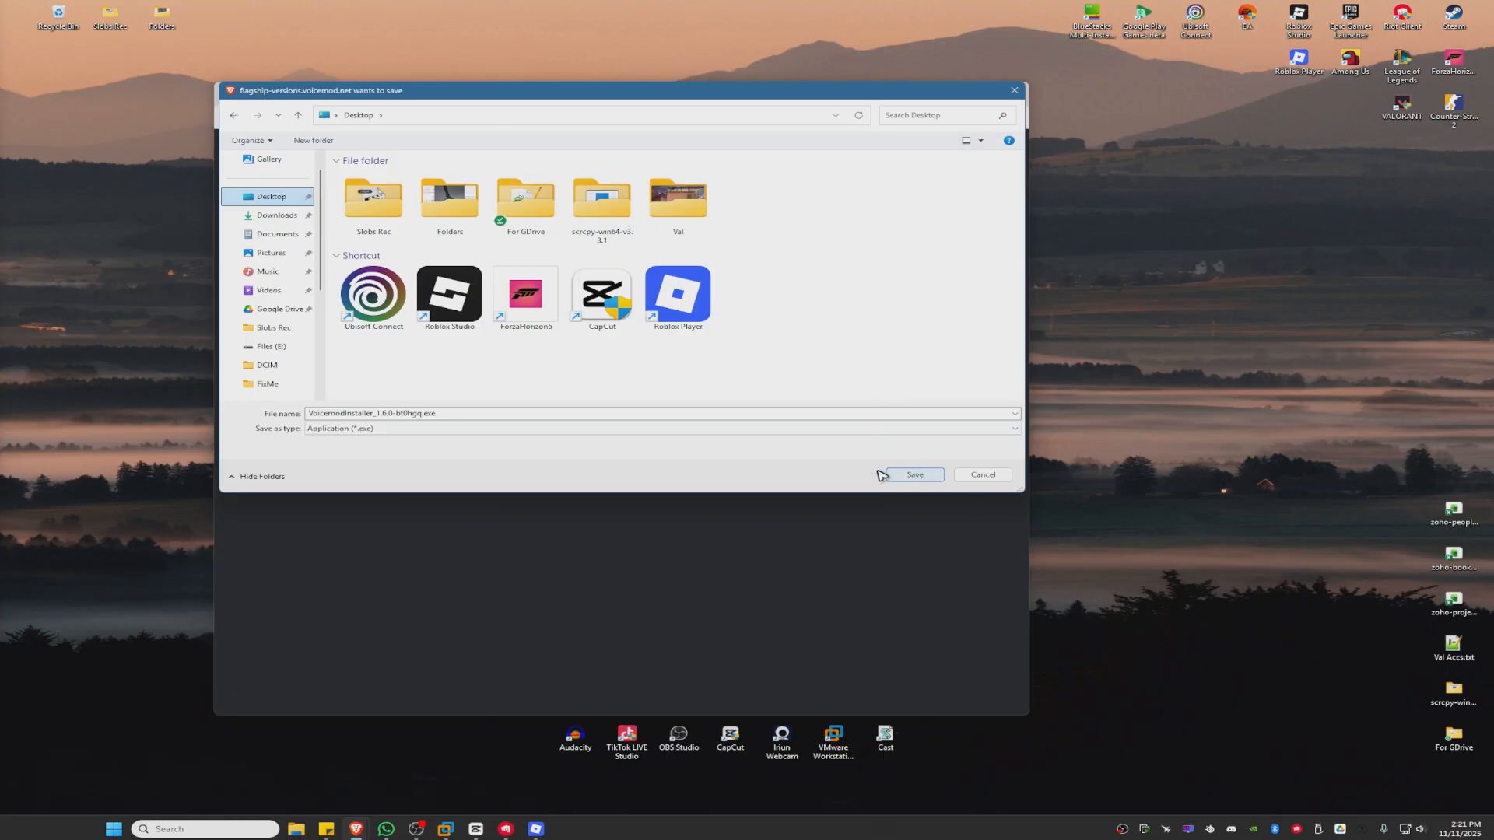
- Save VoicemodInstaller.exe to the Desktop and launch it
{"action": "left_click", "coordinate": [915, 475]}
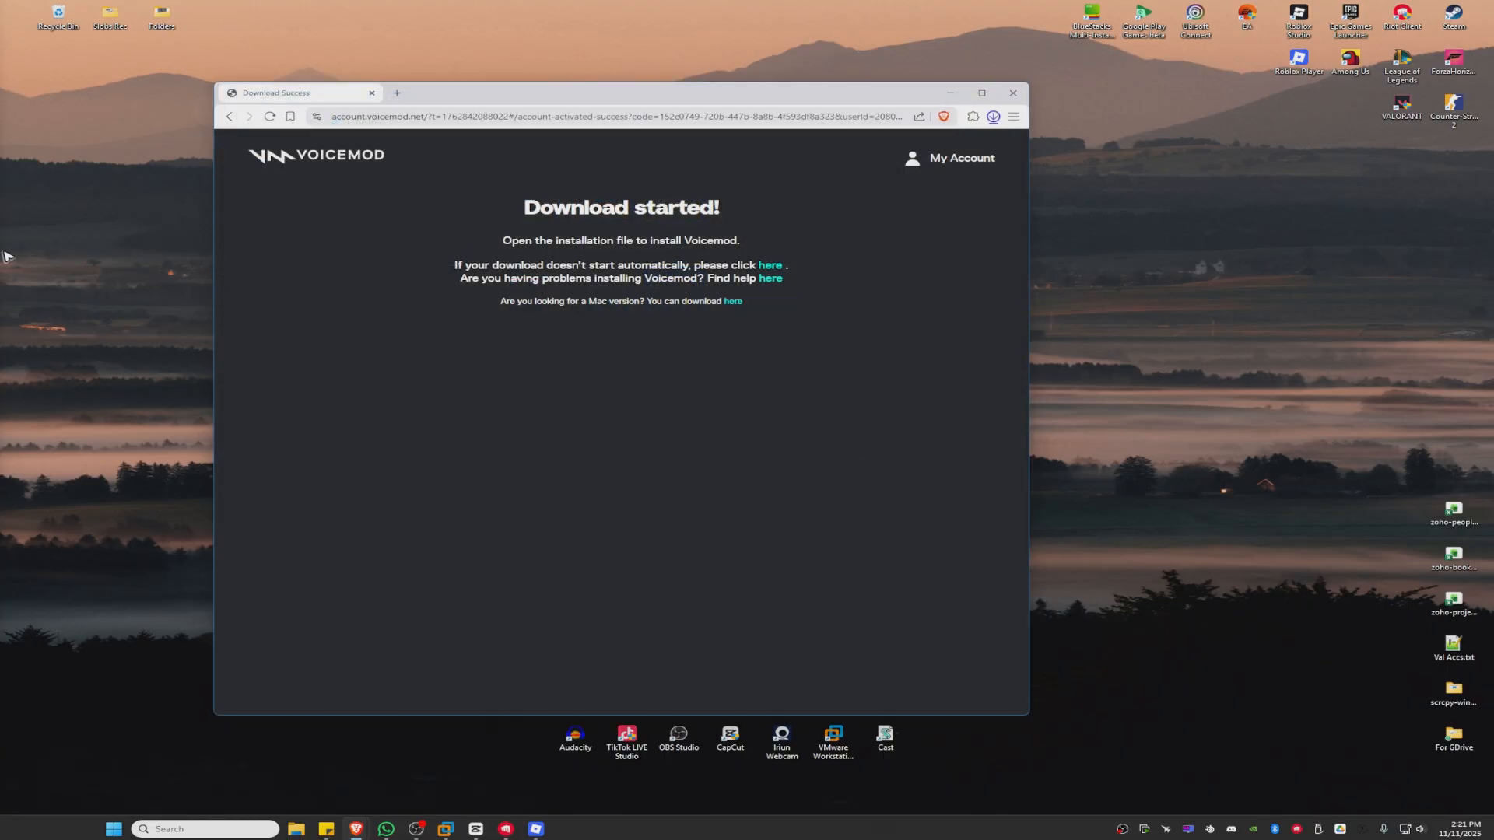
{"action": "left_click", "coordinate": [992, 117]}
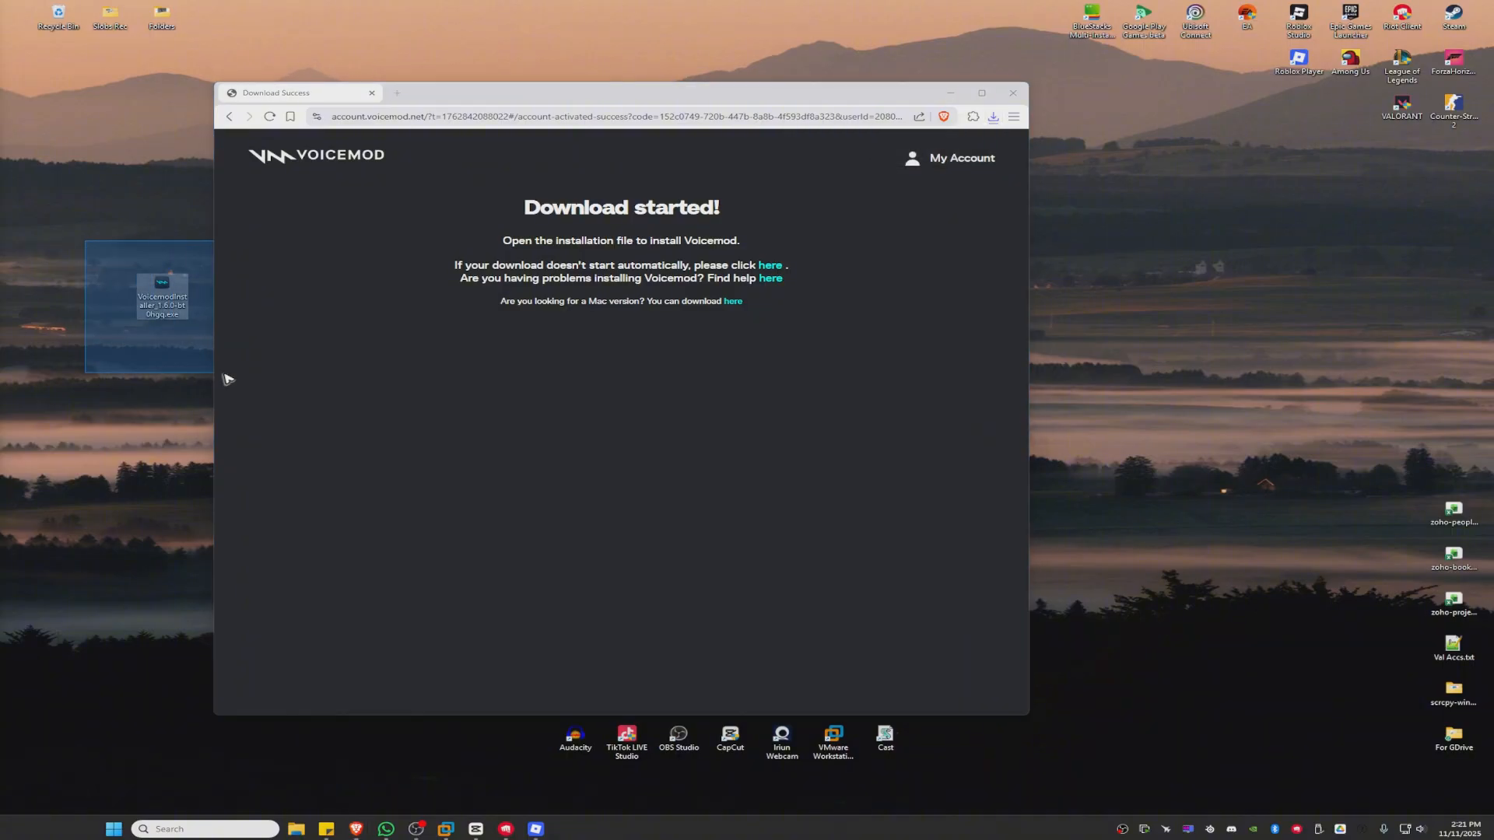
{"action": "left_click", "coordinate": [1011, 115]}
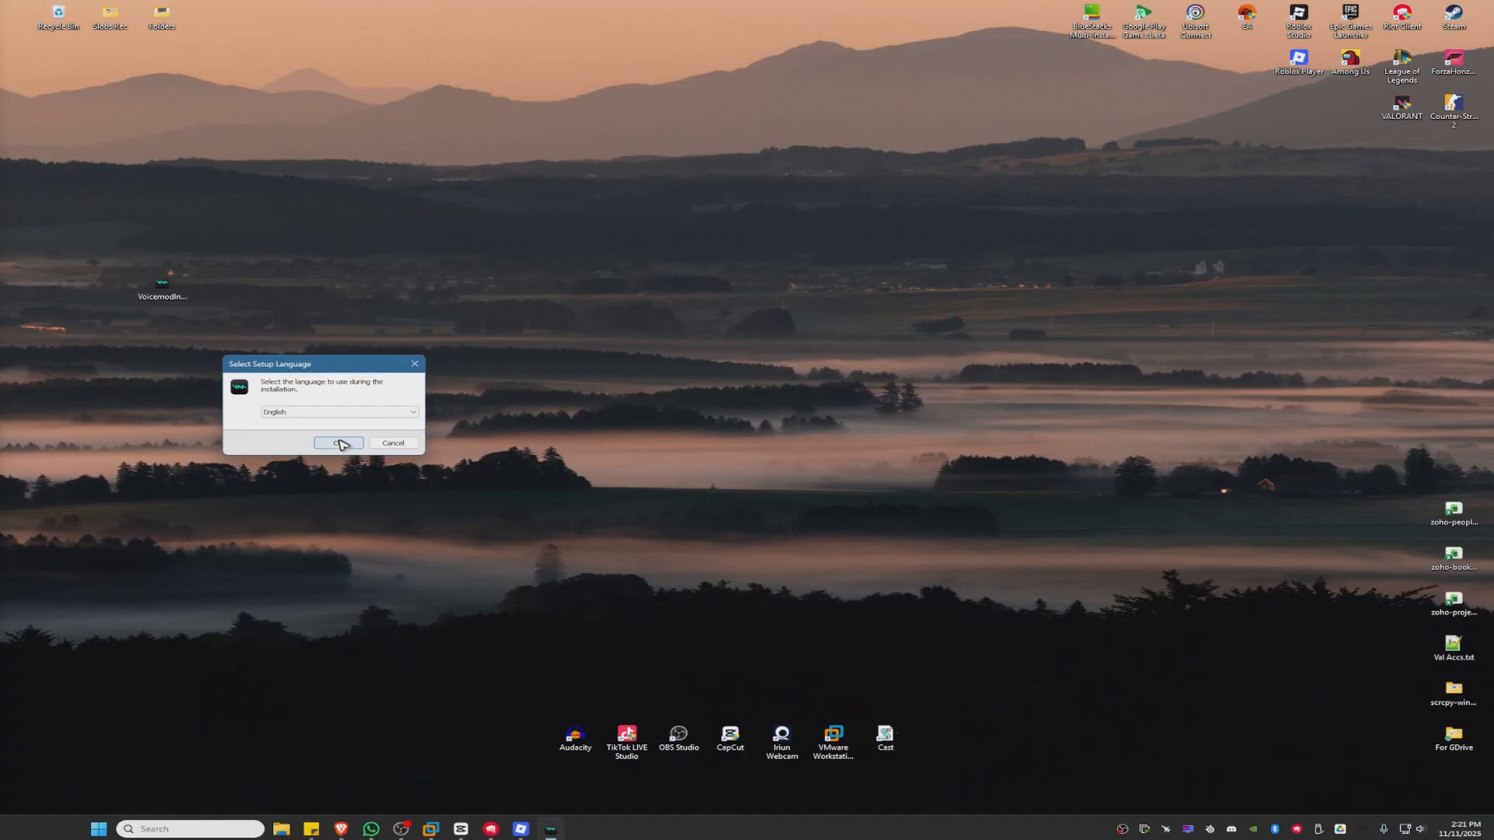
- Run the setup in English, accept the license, keep both shortcuts and begin installing
{"action": "left_click", "coordinate": [338, 442]}
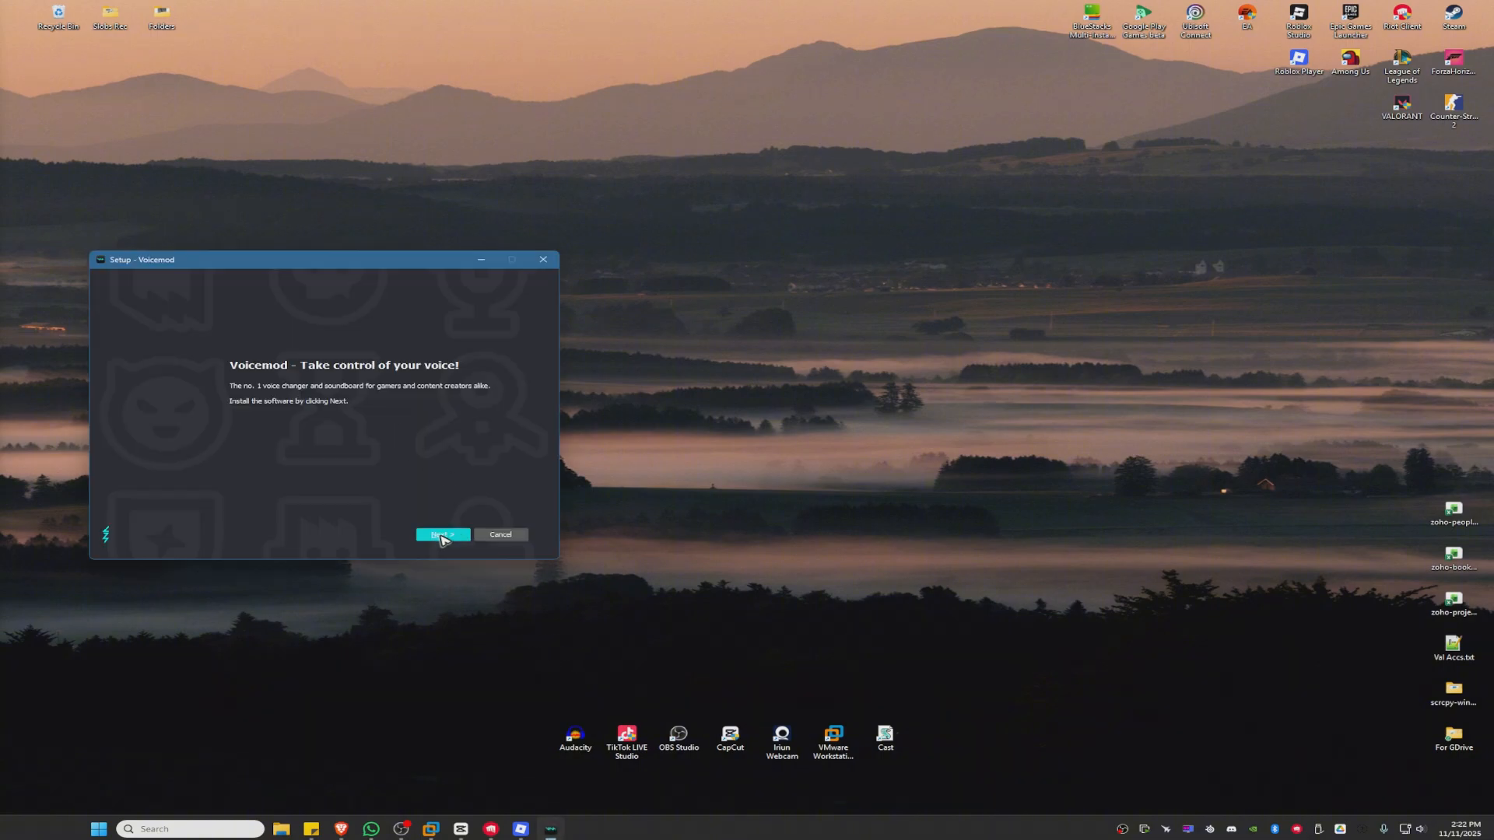
{"action": "left_click", "coordinate": [442, 535]}
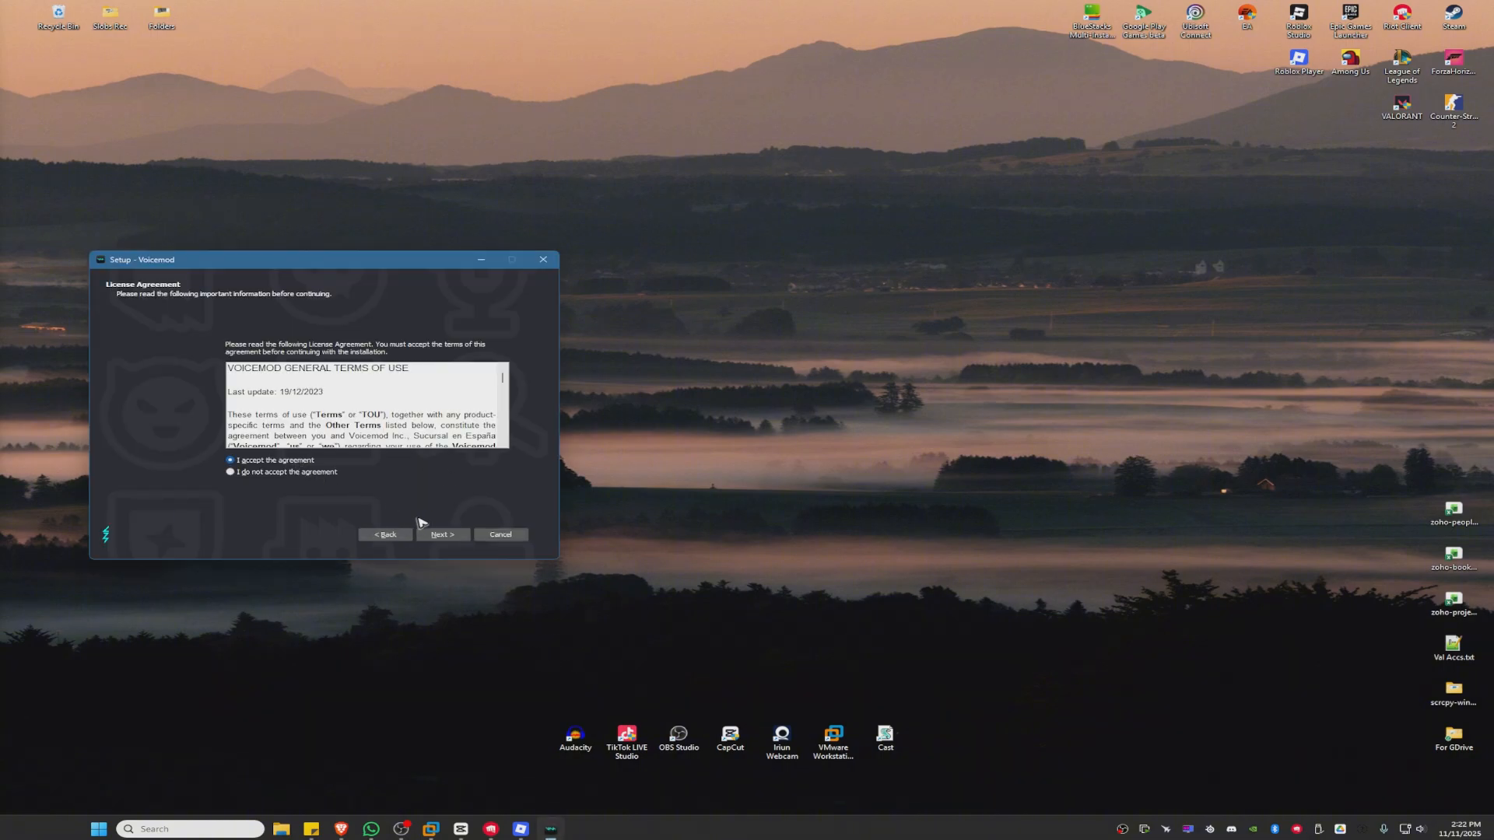
{"action": "left_click", "coordinate": [441, 535]}
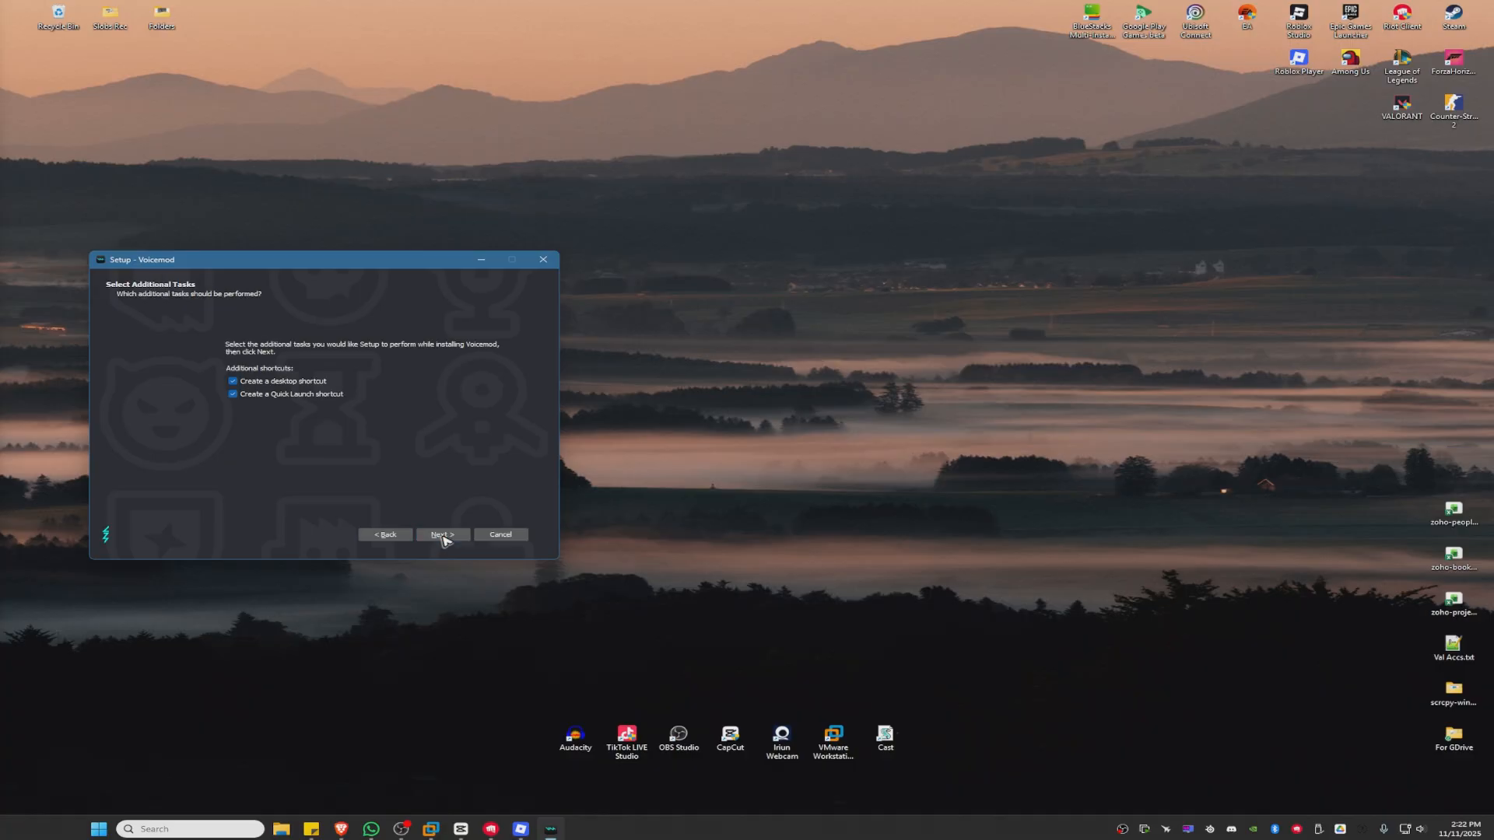
{"action": "left_click", "coordinate": [442, 536]}
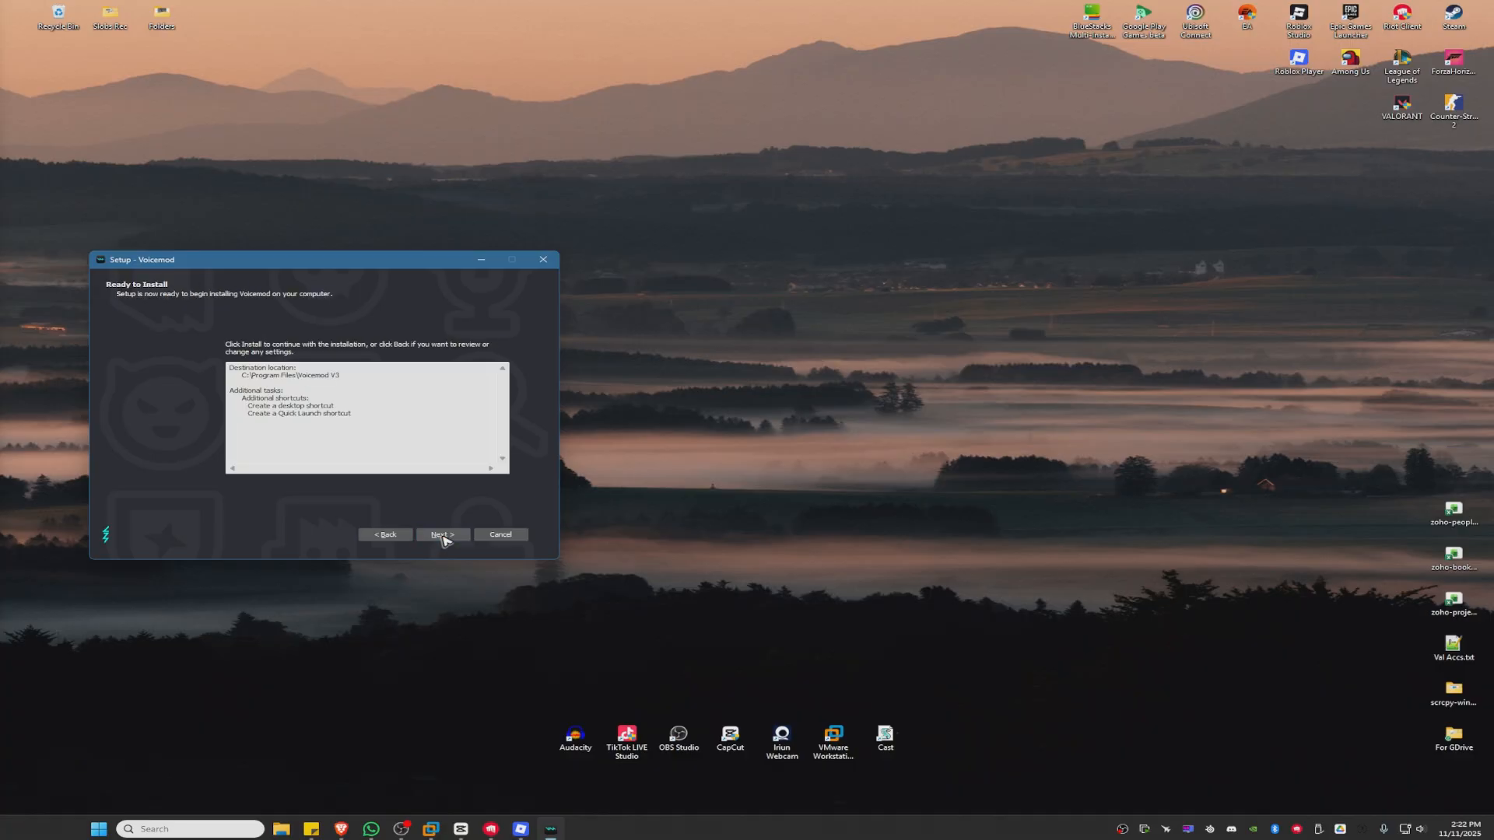
{"action": "left_click", "coordinate": [442, 535]}
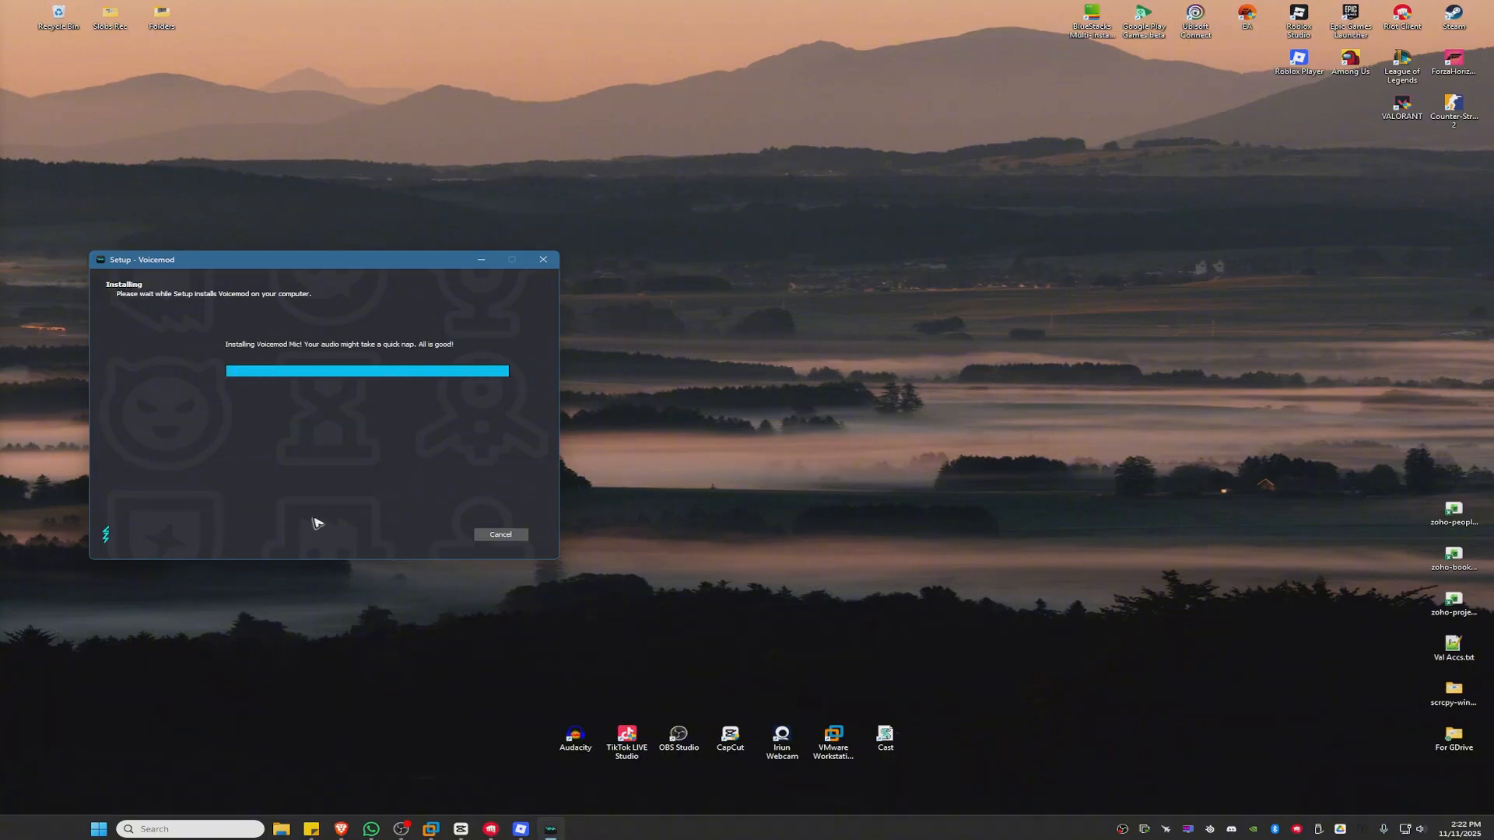
{"action": "mouse_move", "coordinate": [311, 520]}
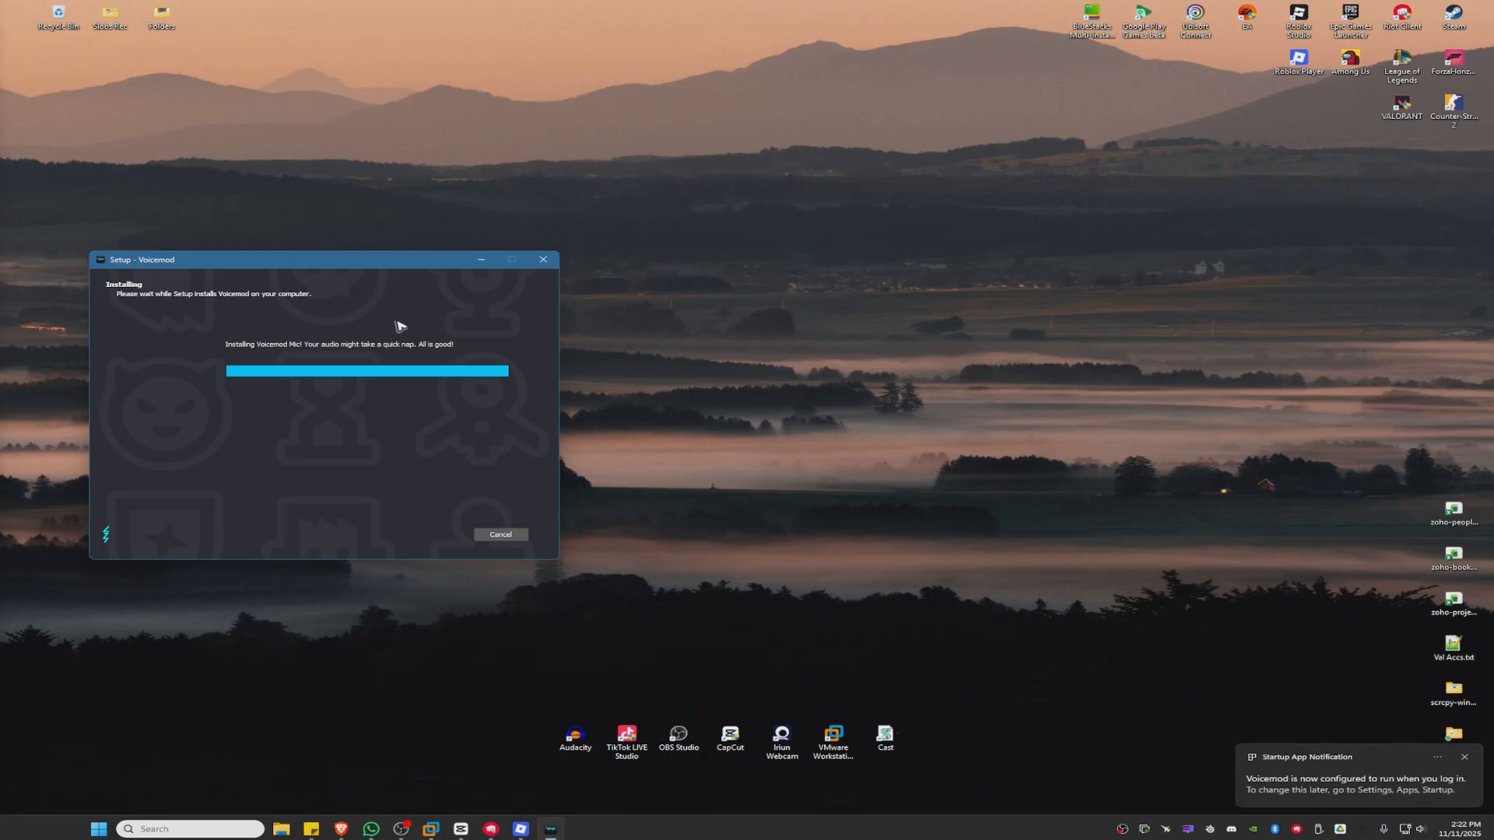
{"action": "mouse_move", "coordinate": [401, 367]}
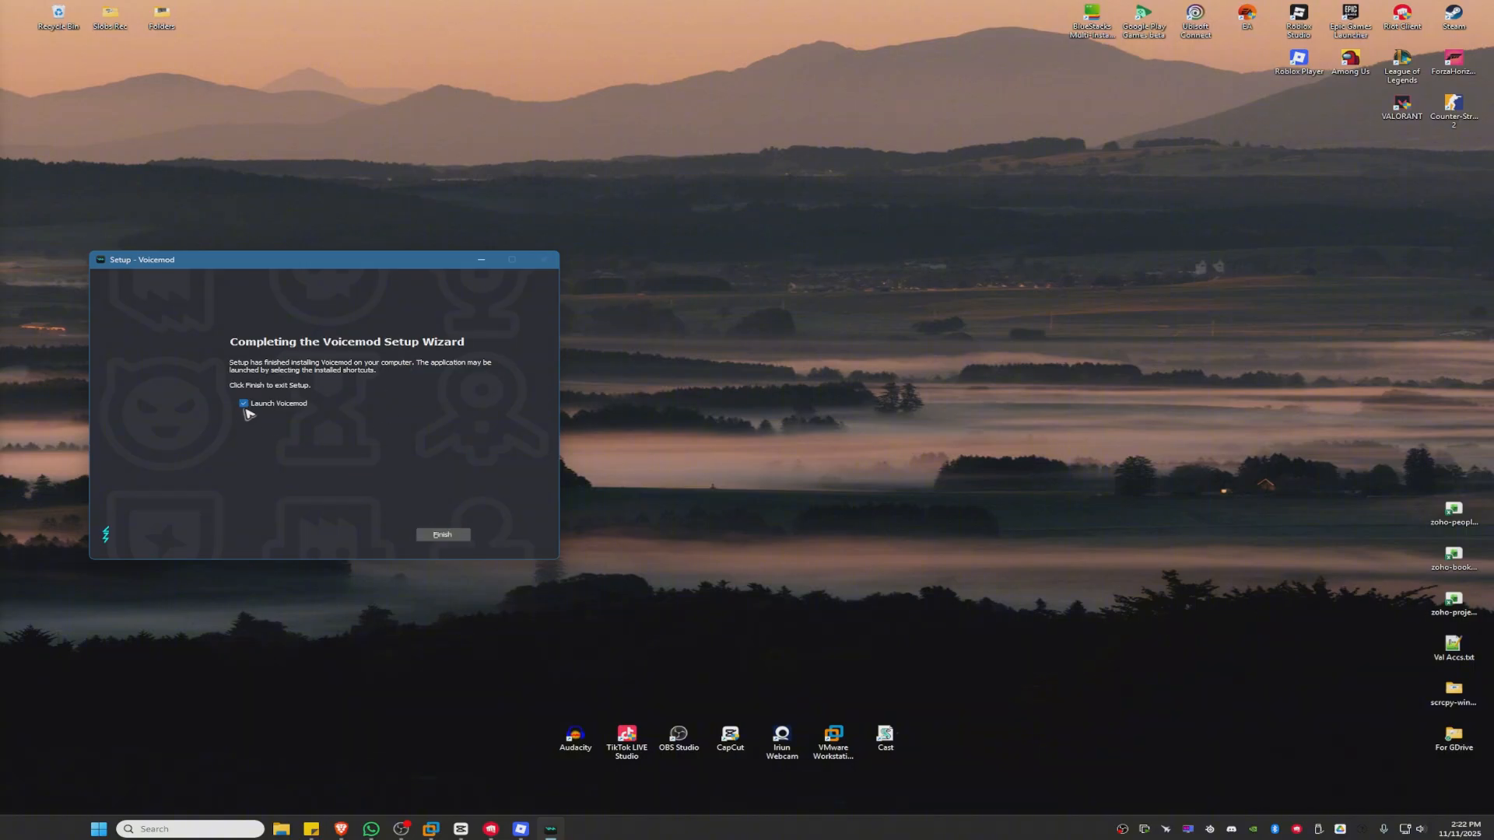
- Finish setup with 'Launch Voicemod' checked so the app starts and updates
{"action": "left_click", "coordinate": [442, 535]}
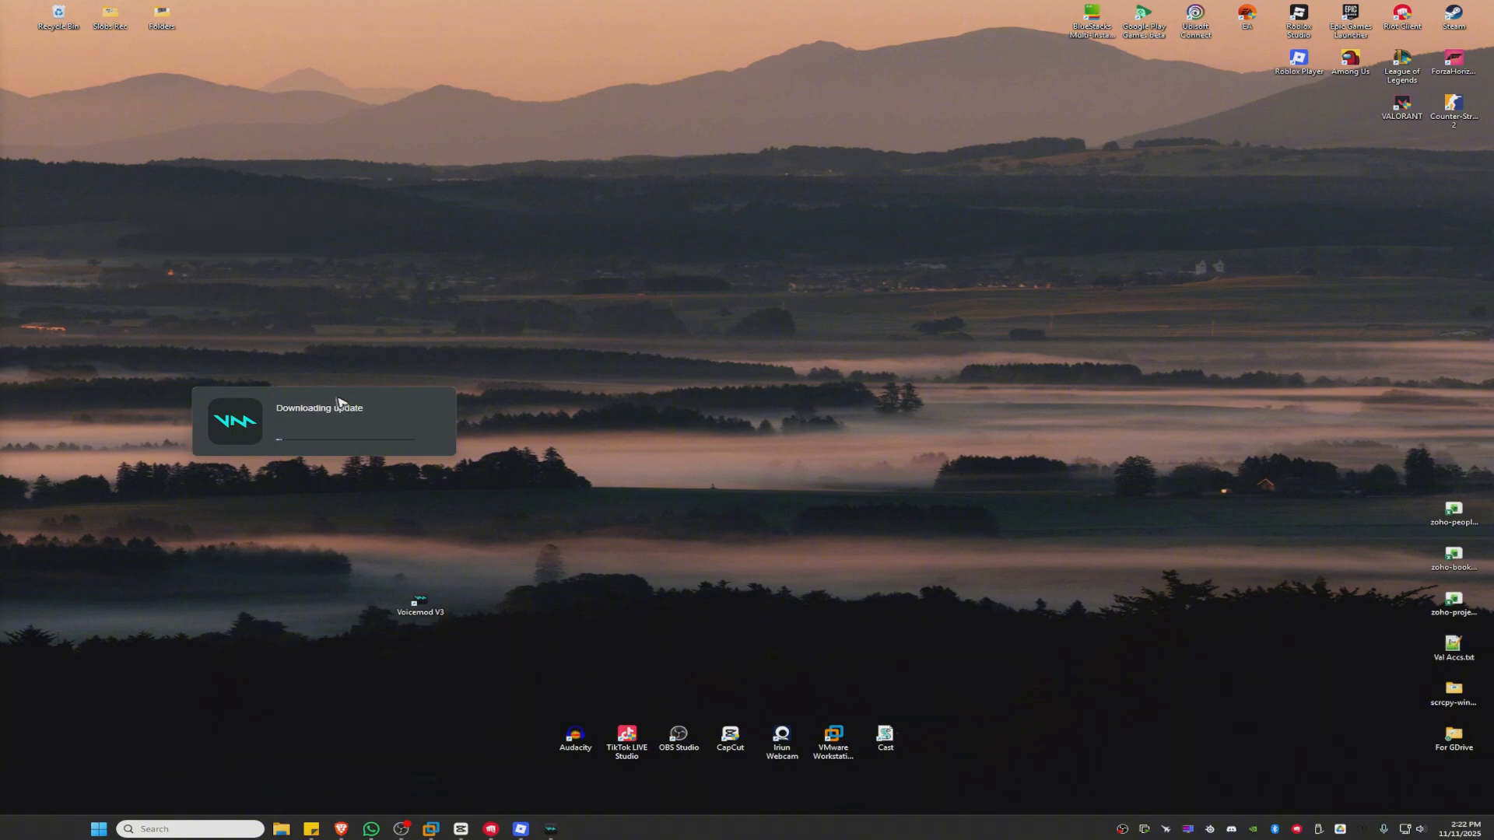
{"action": "mouse_move", "coordinate": [441, 462]}
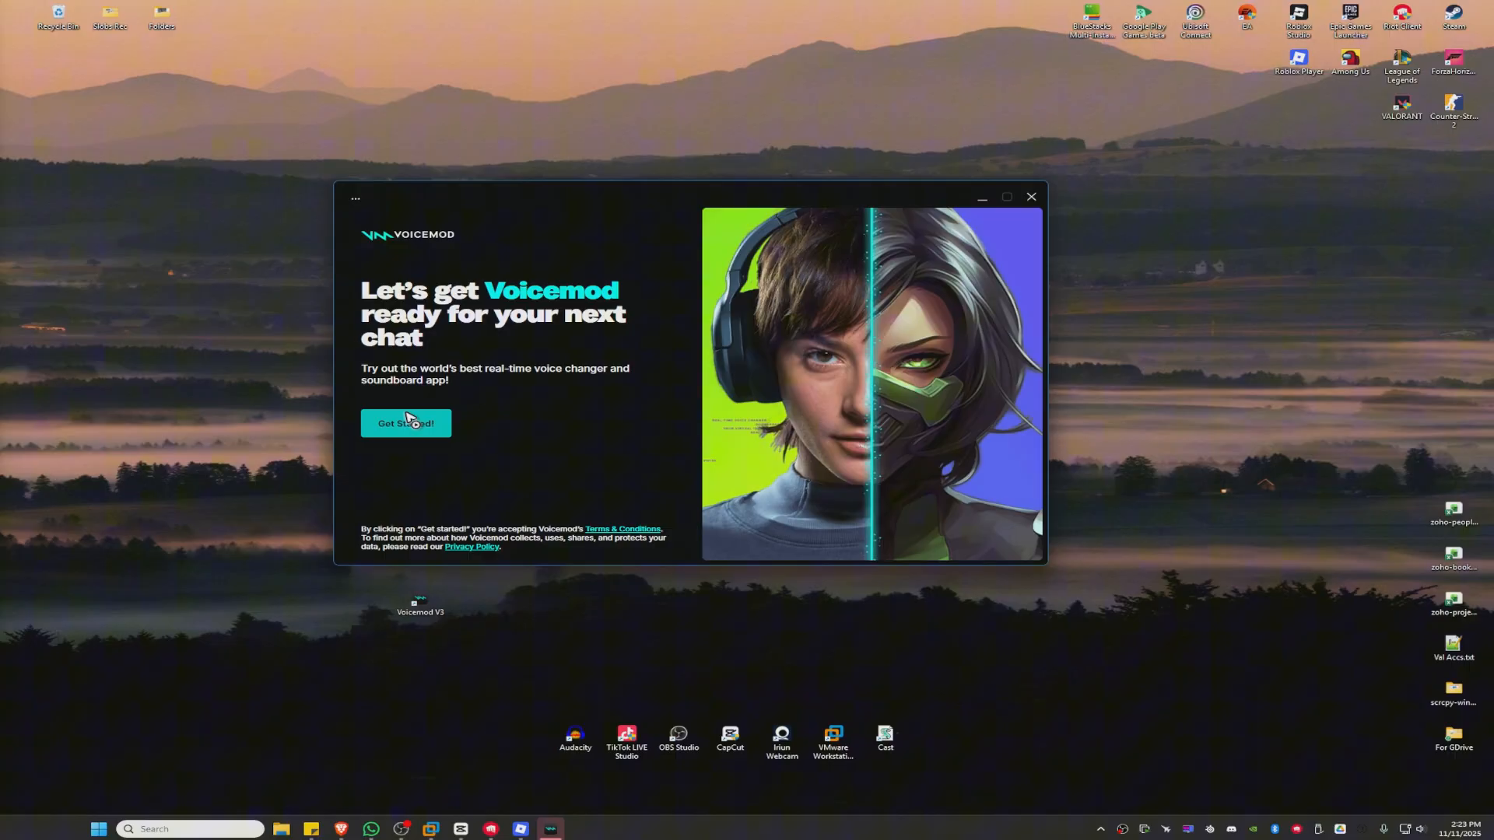
- Accept the terms, dismiss the browser verification popup and begin first-run setup
{"action": "left_click", "coordinate": [406, 423]}
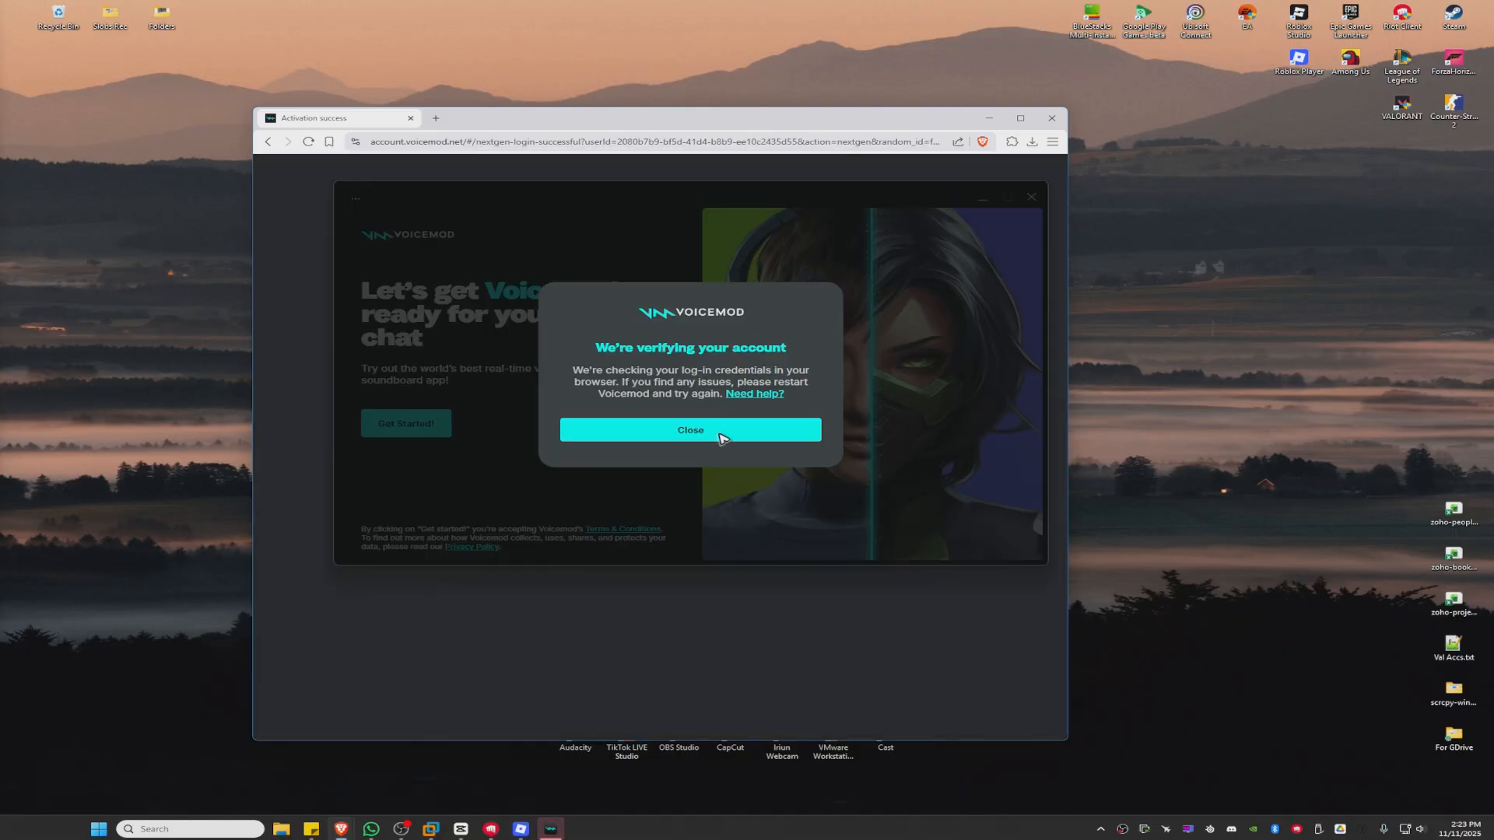
{"action": "left_click", "coordinate": [691, 429]}
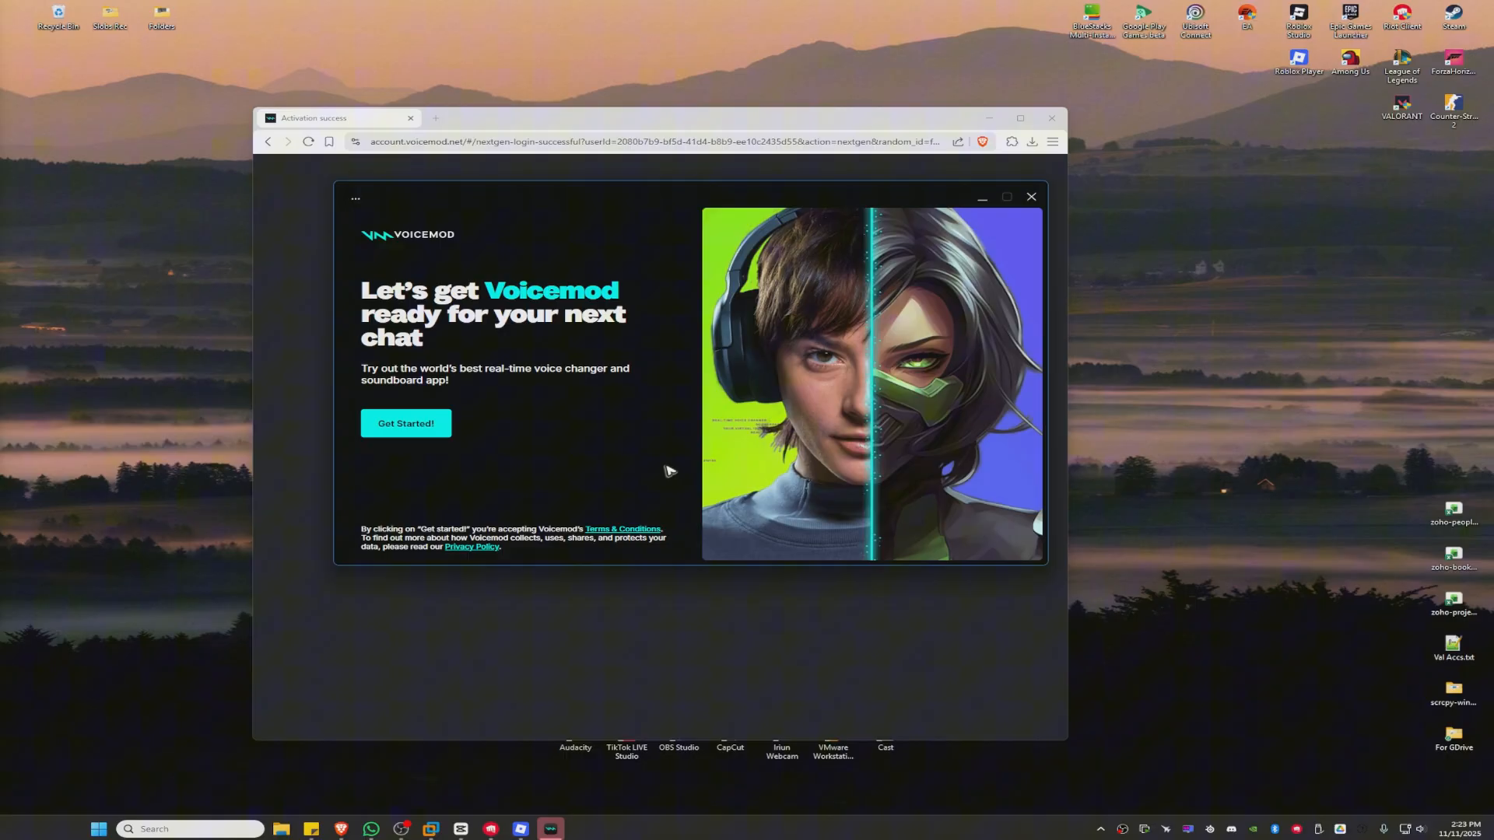
{"action": "left_click", "coordinate": [406, 423]}
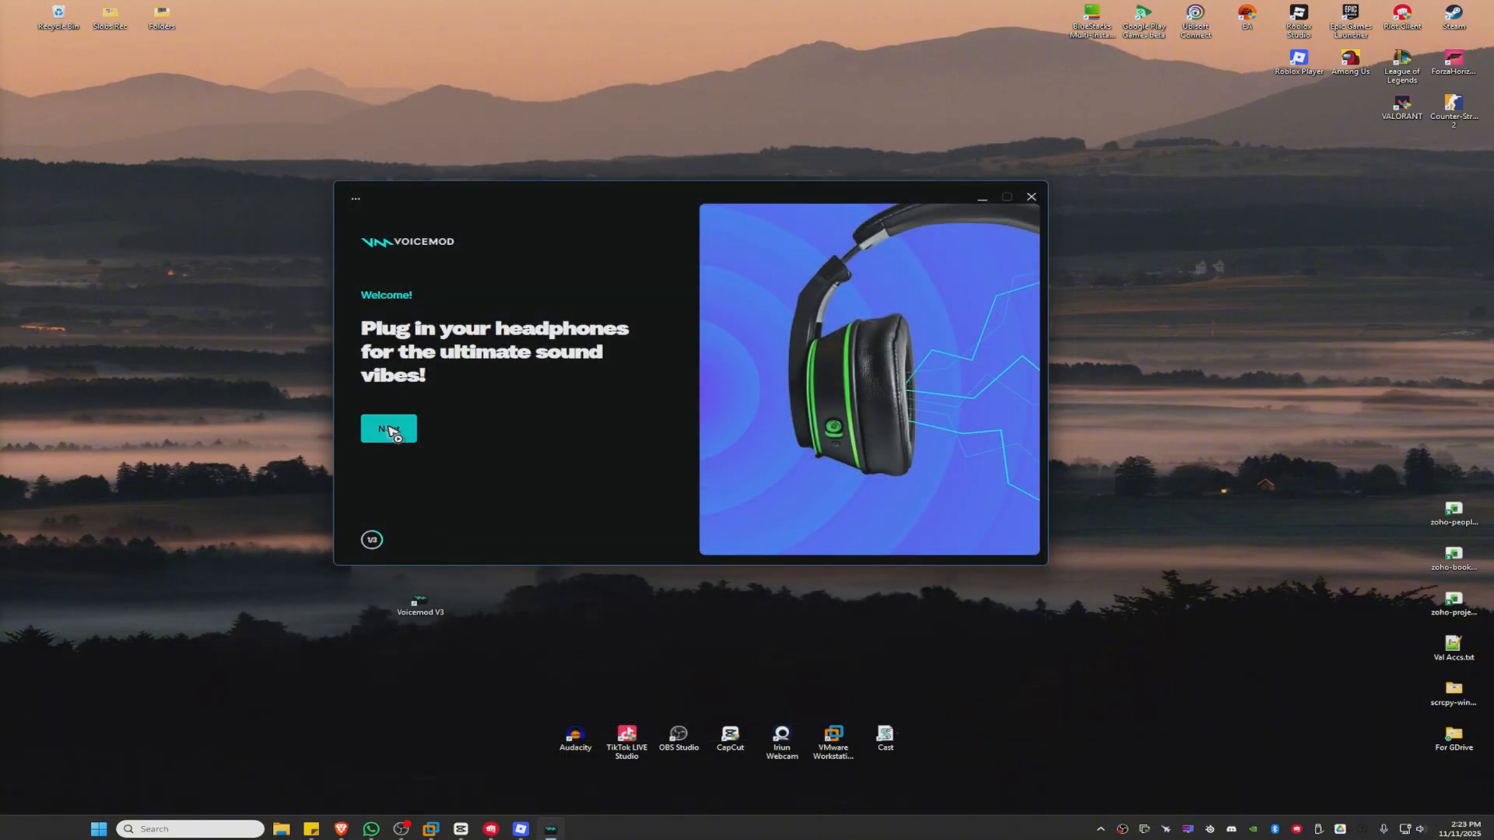
- Continue past the 'Plug in your headphones' screen to audio device configuration
{"action": "left_click", "coordinate": [389, 429]}
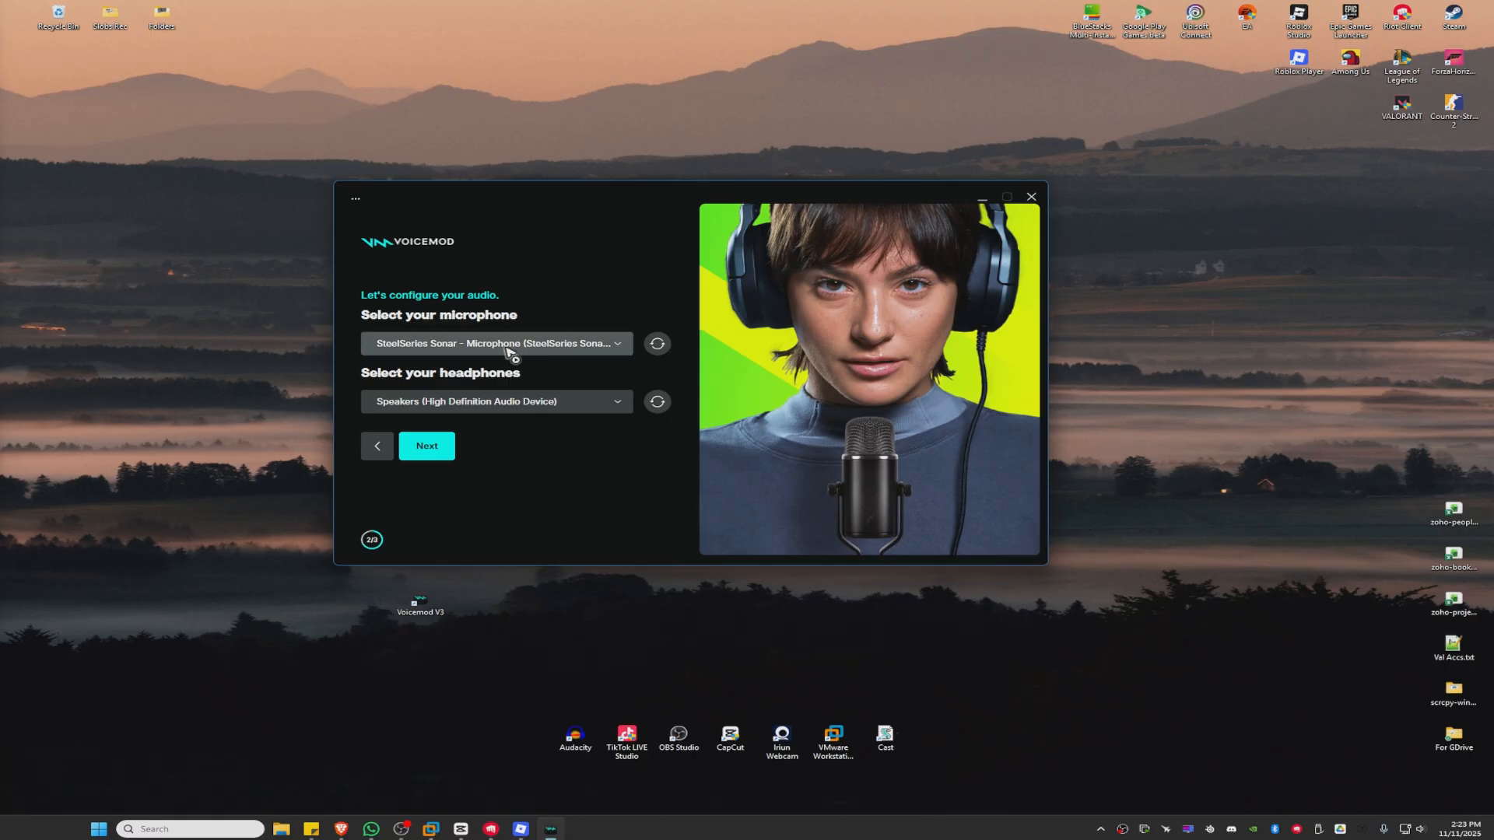
- Complete the final setup page and start using Voicemod's main window
{"action": "left_click", "coordinate": [426, 445]}
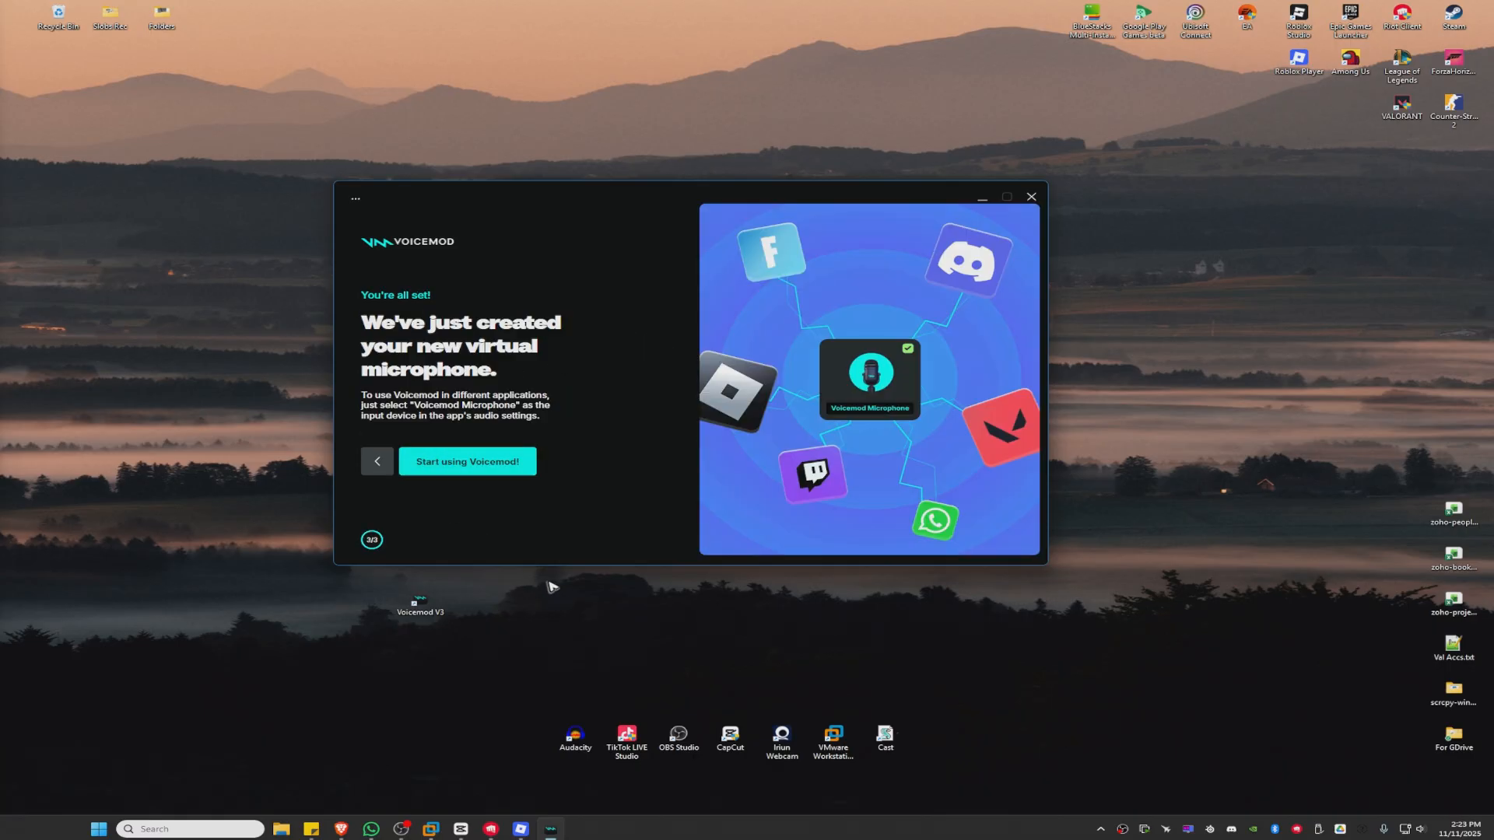
{"action": "left_click", "coordinate": [466, 460]}
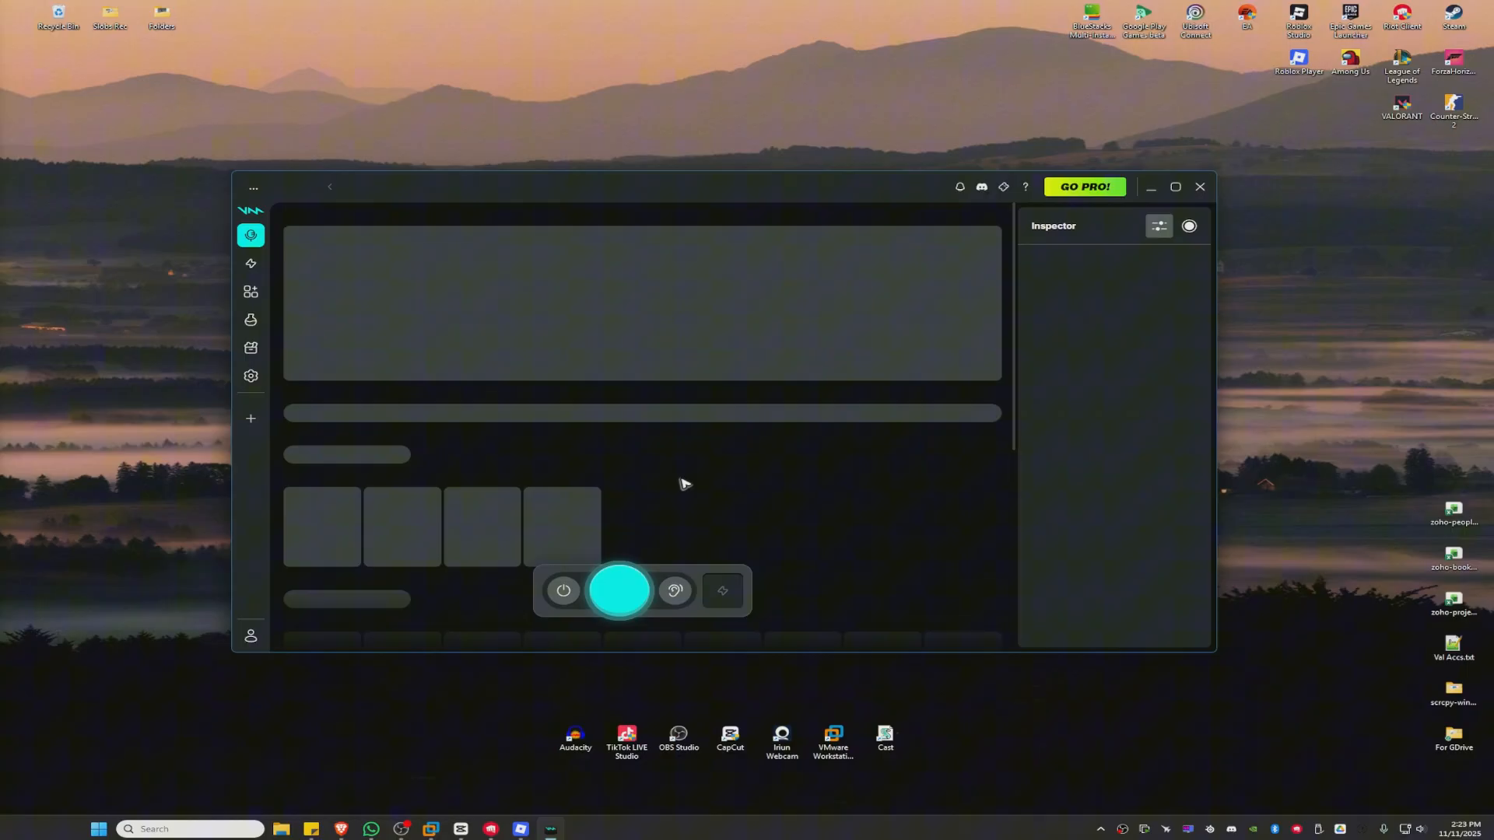
{"action": "mouse_move", "coordinate": [675, 531]}
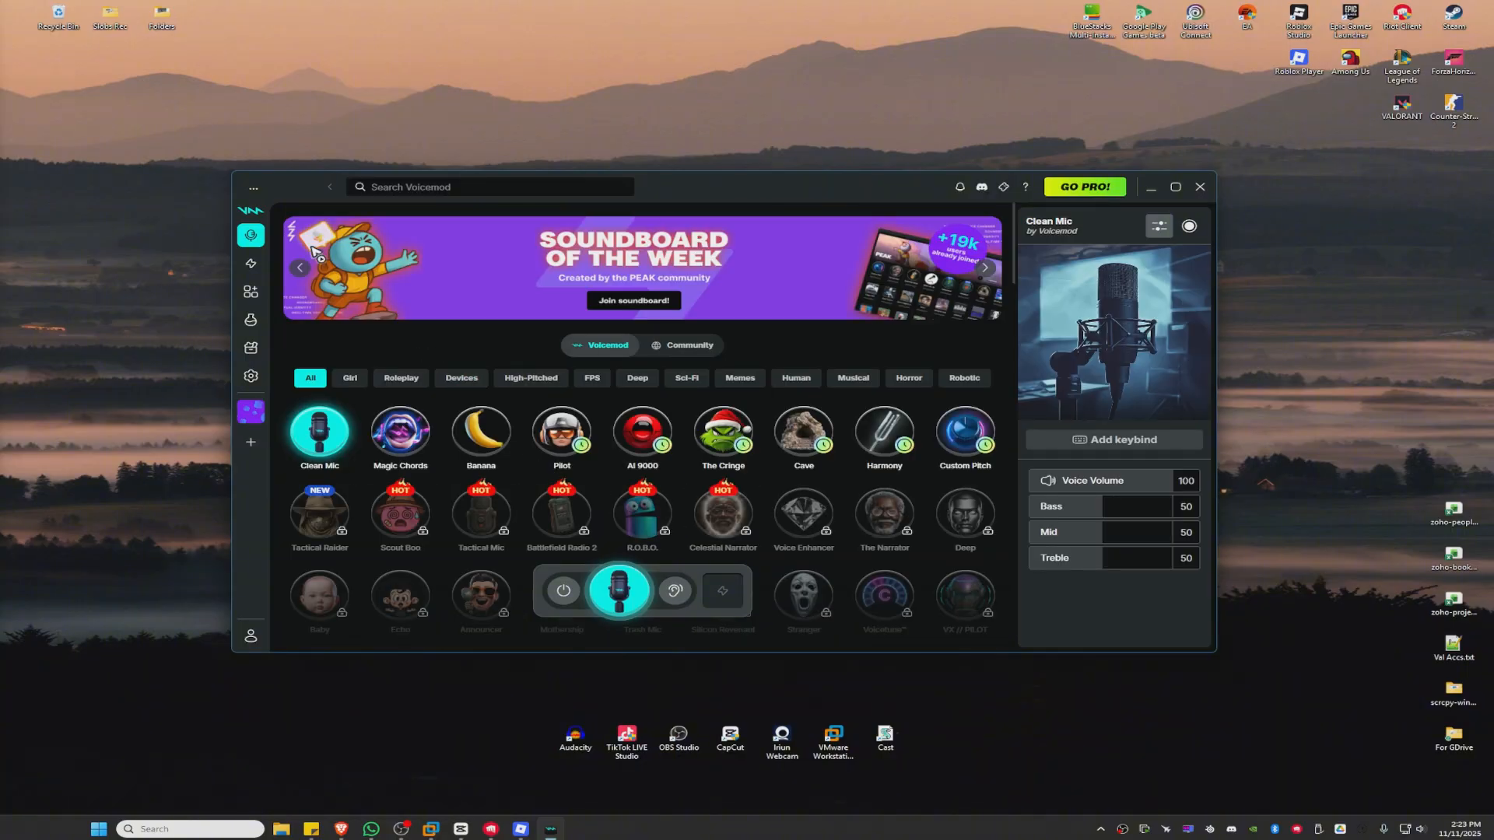
{"action": "mouse_move", "coordinate": [249, 293]}
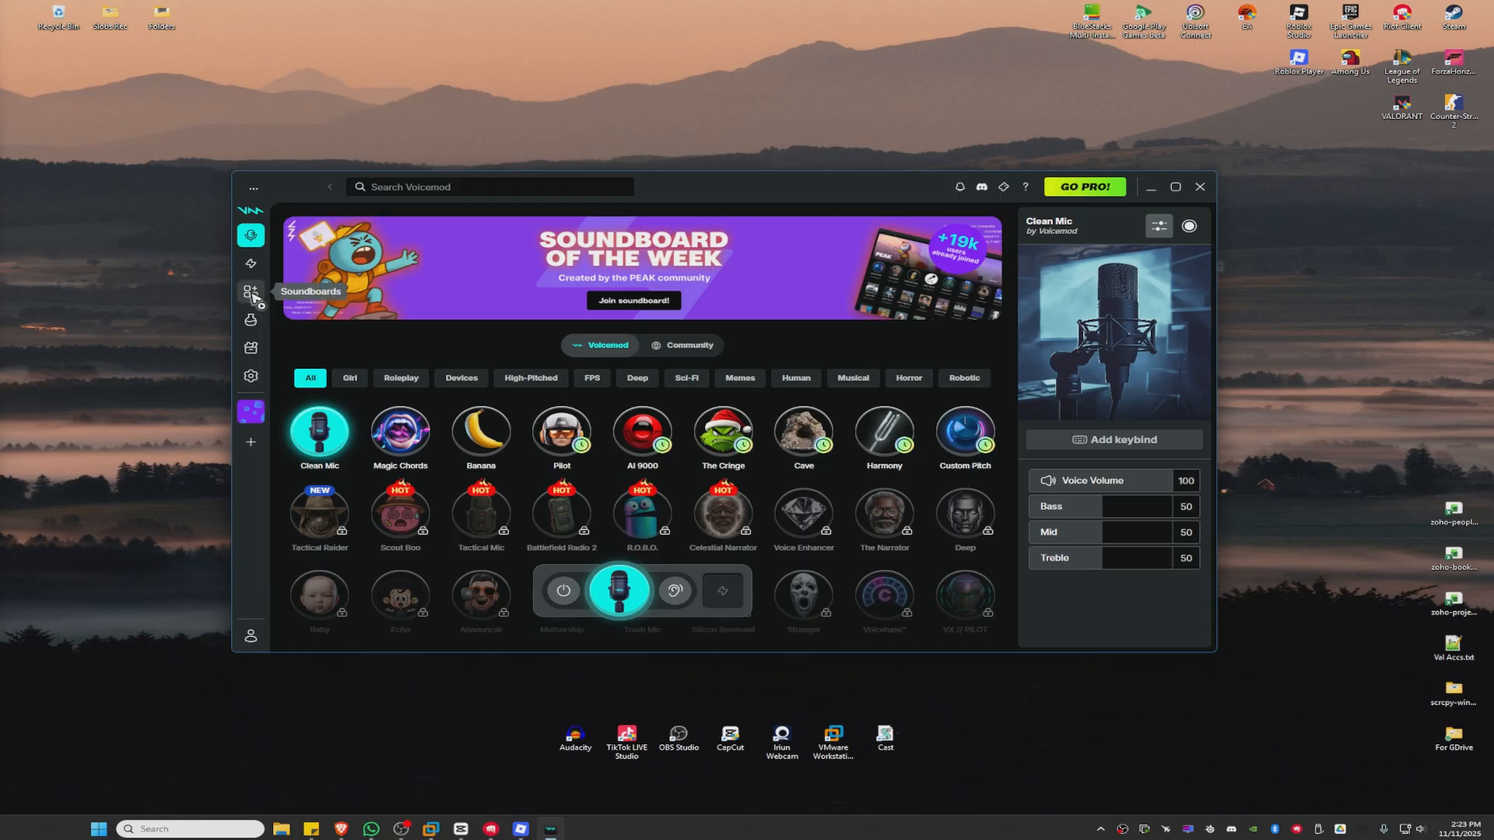
- Upload Meowa.mp3 from the Desktop into My first soundboard
{"action": "left_click", "coordinate": [250, 291]}
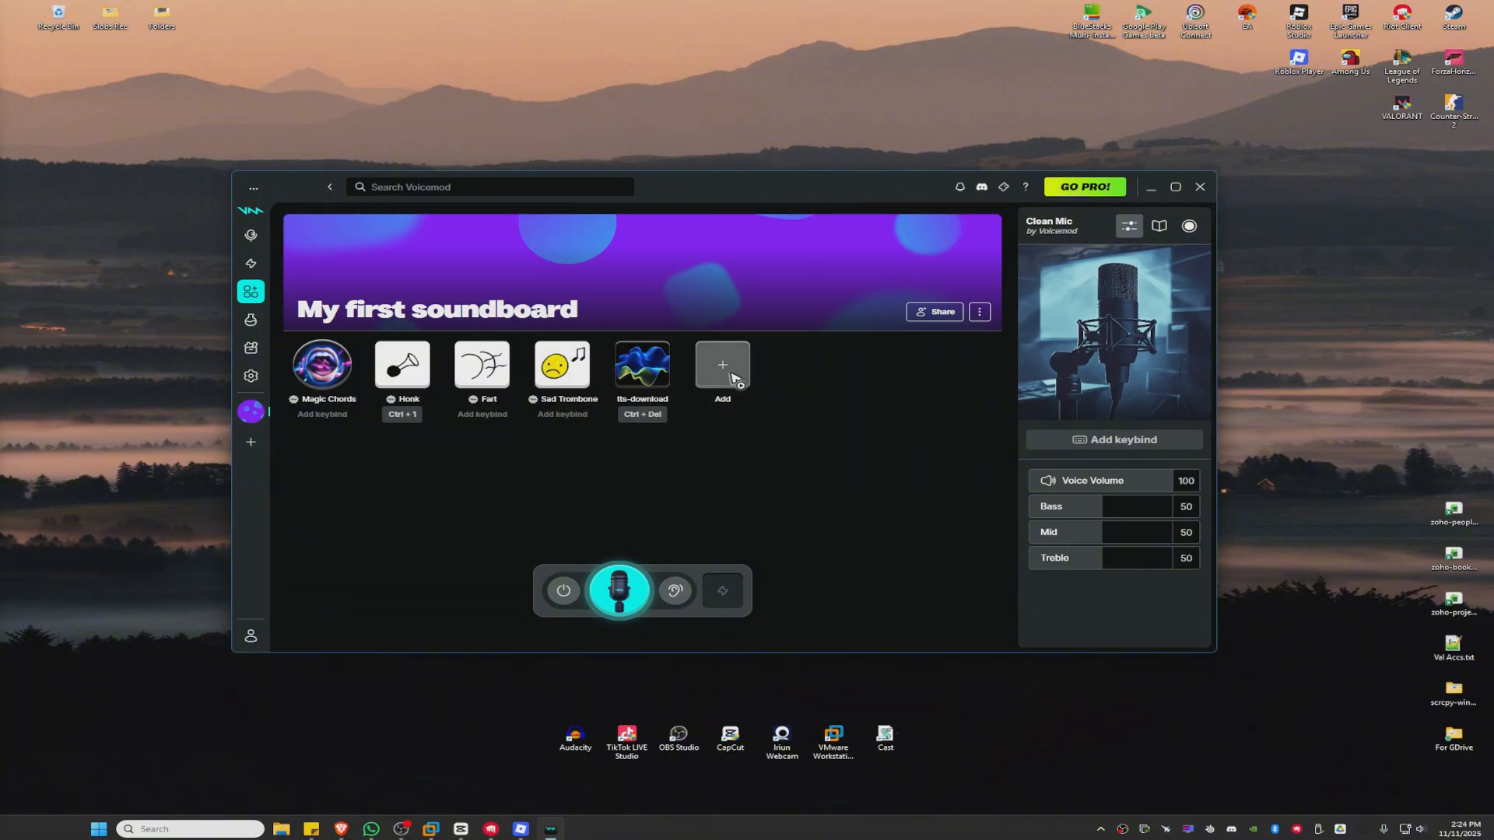
{"action": "left_click", "coordinate": [1157, 225]}
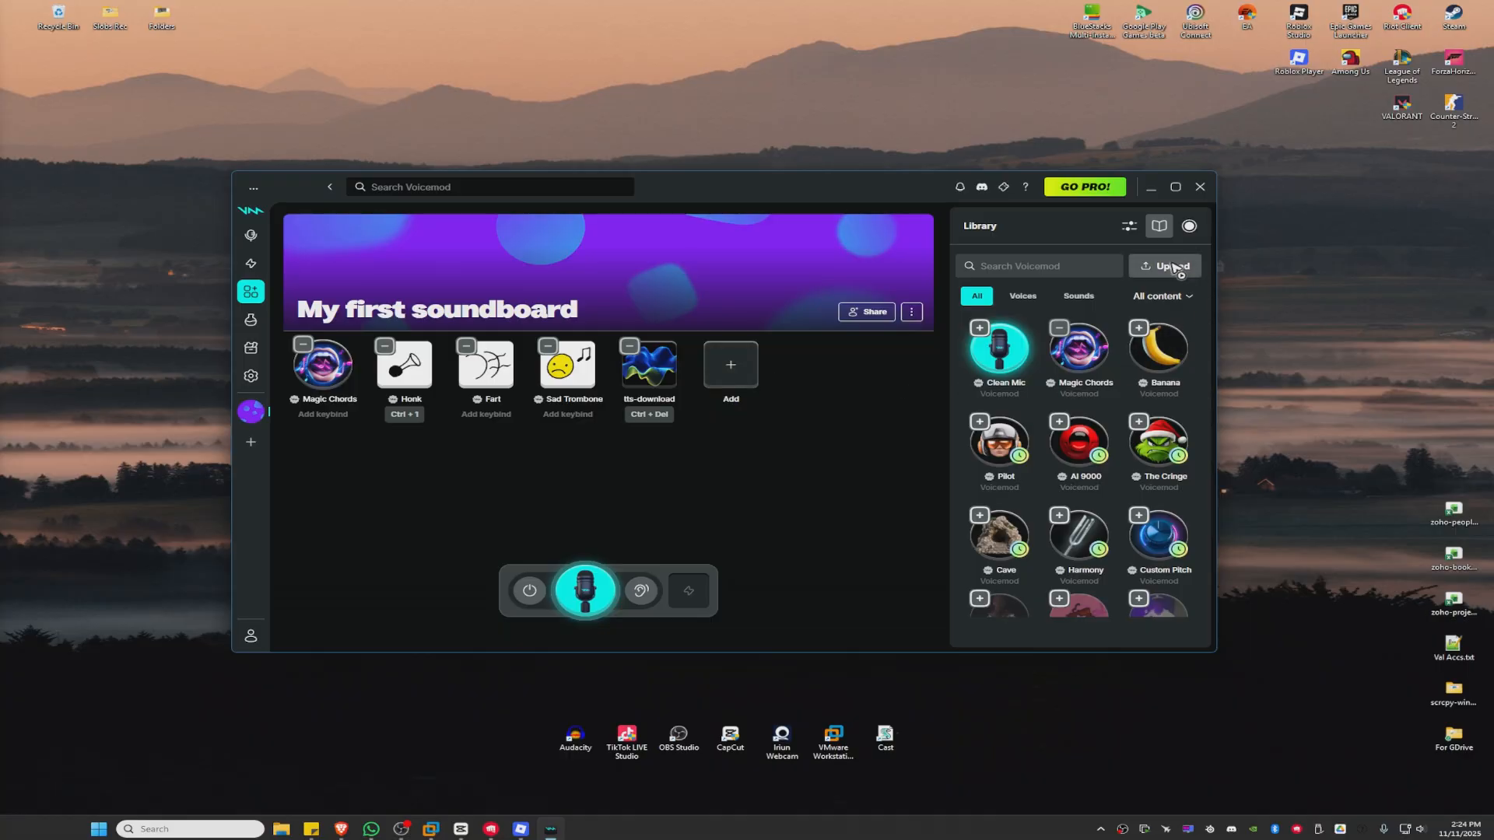
{"action": "left_click", "coordinate": [1164, 264]}
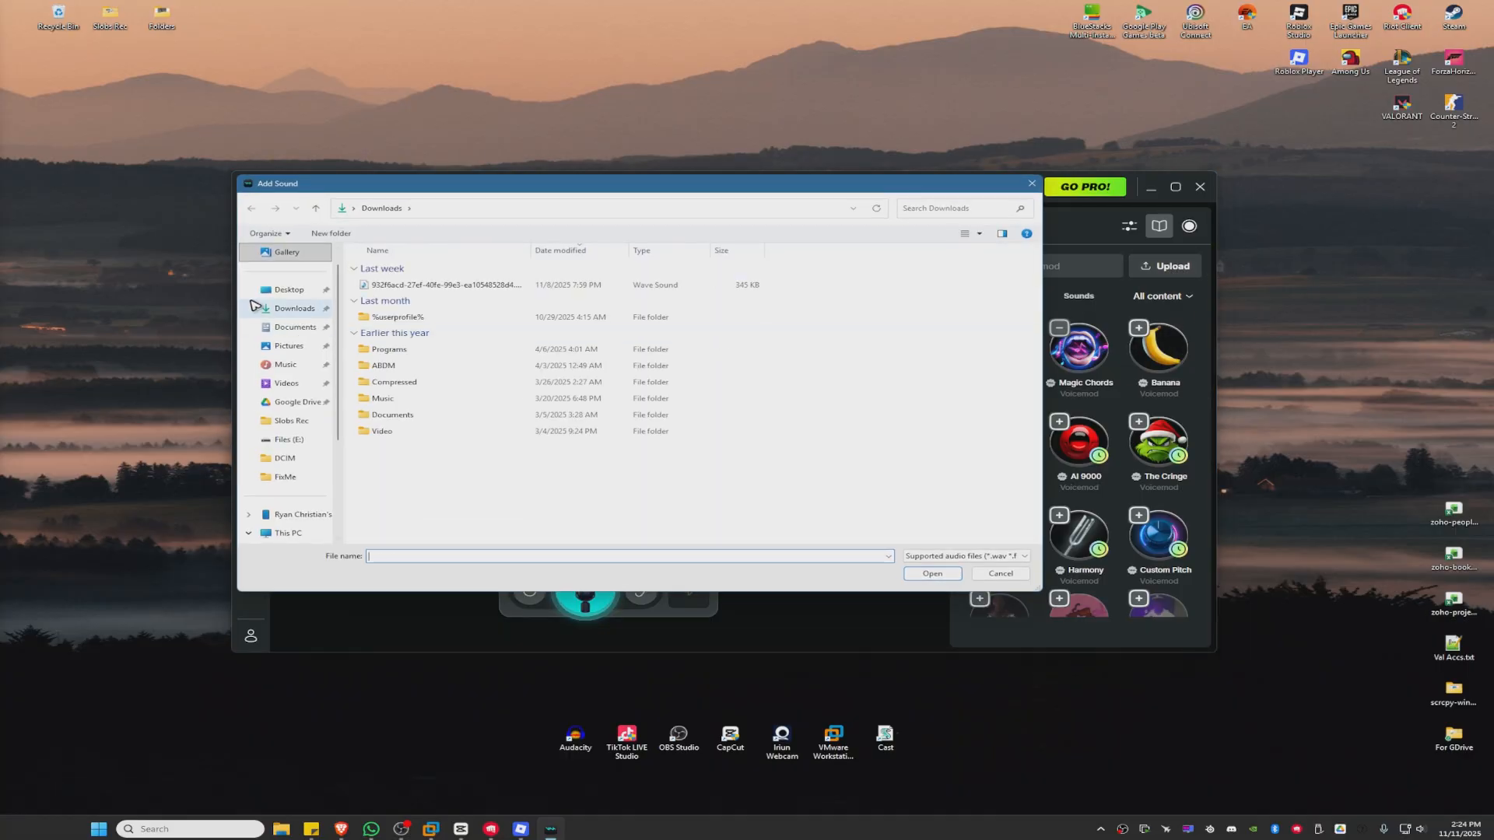
{"action": "left_click", "coordinate": [289, 289]}
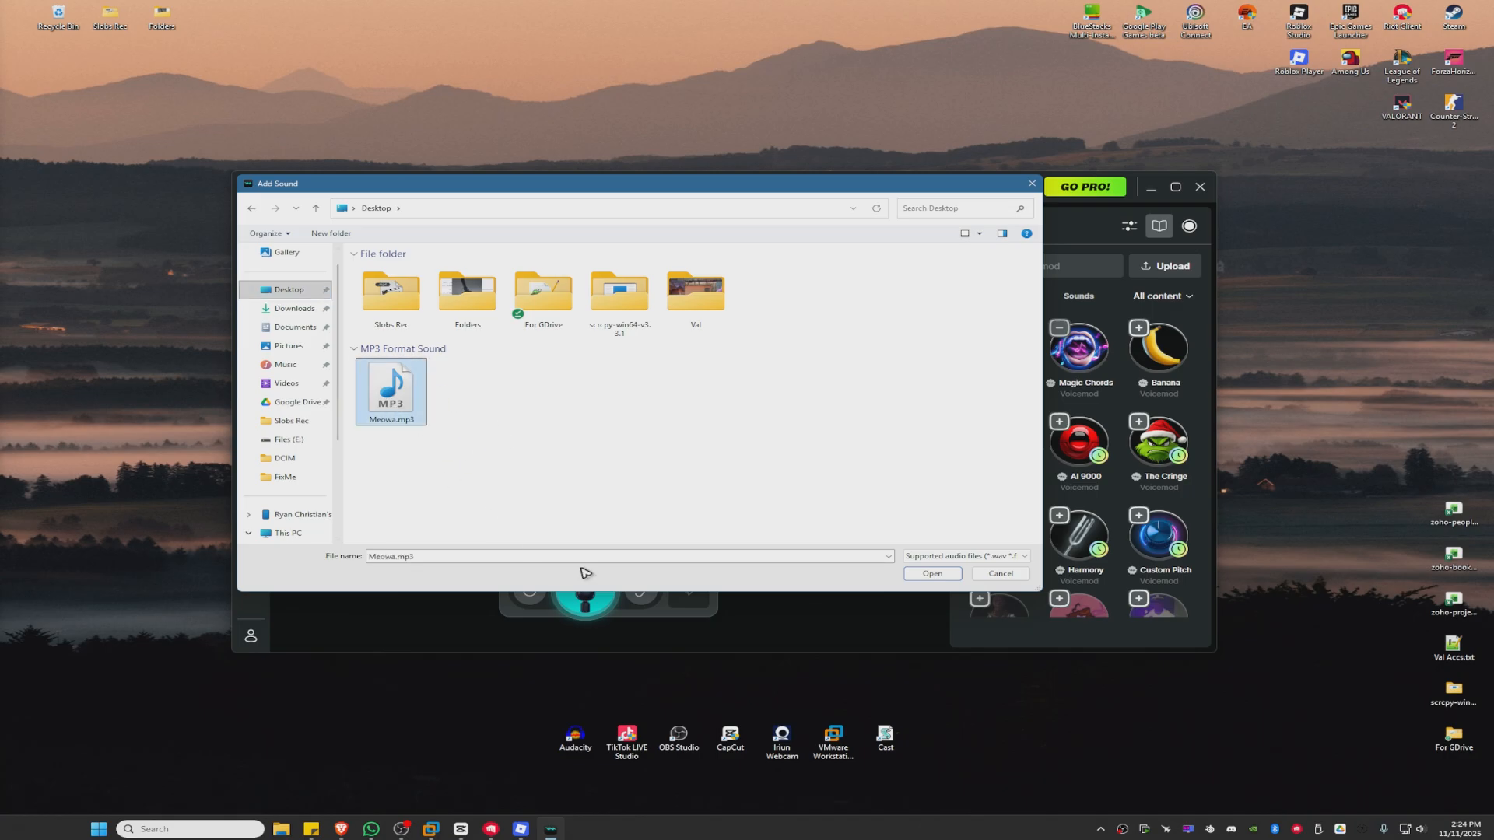
{"action": "left_click", "coordinate": [932, 573]}
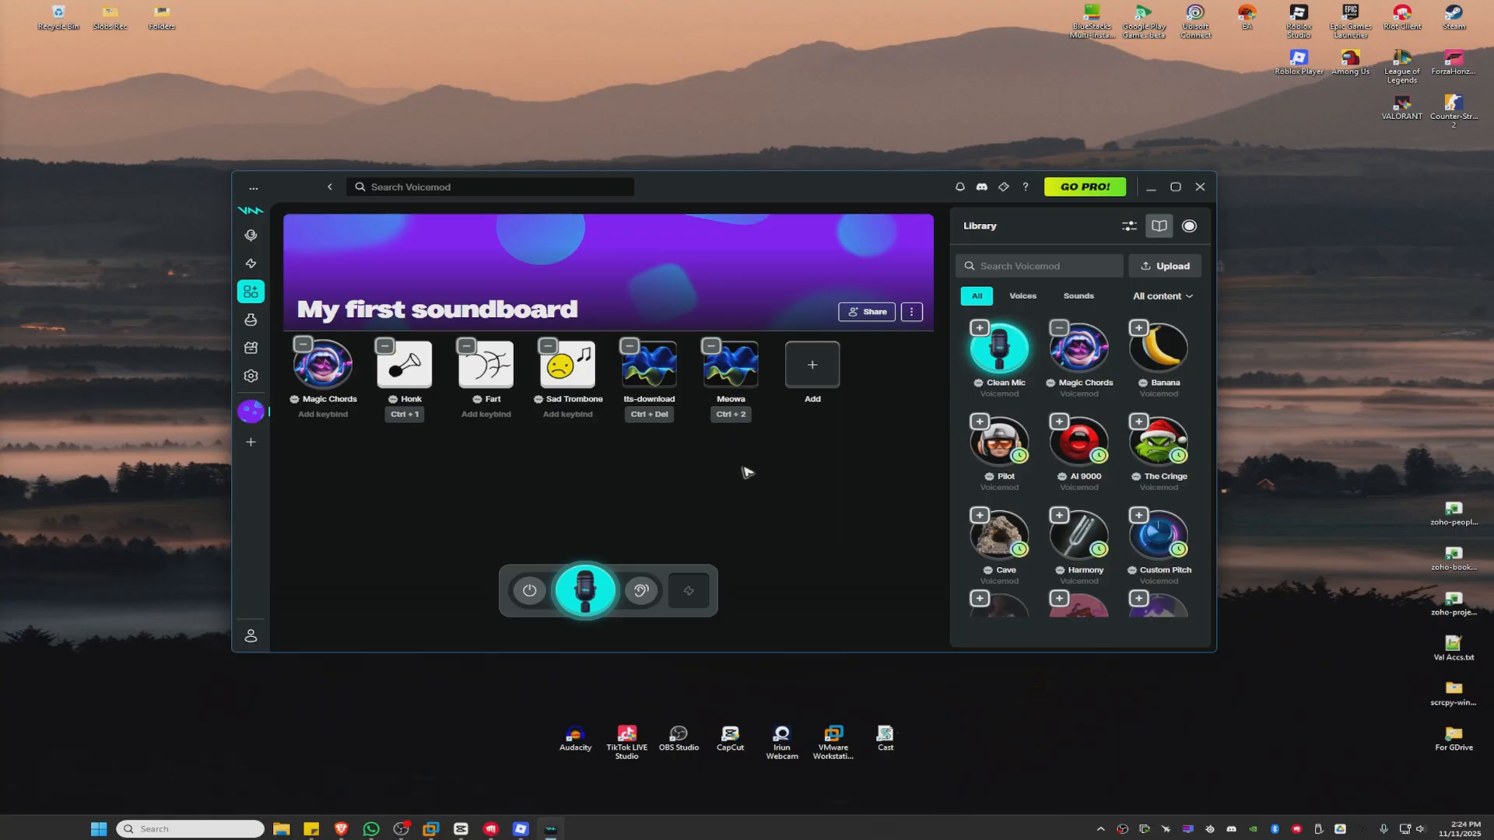
{"action": "mouse_move", "coordinate": [733, 369]}
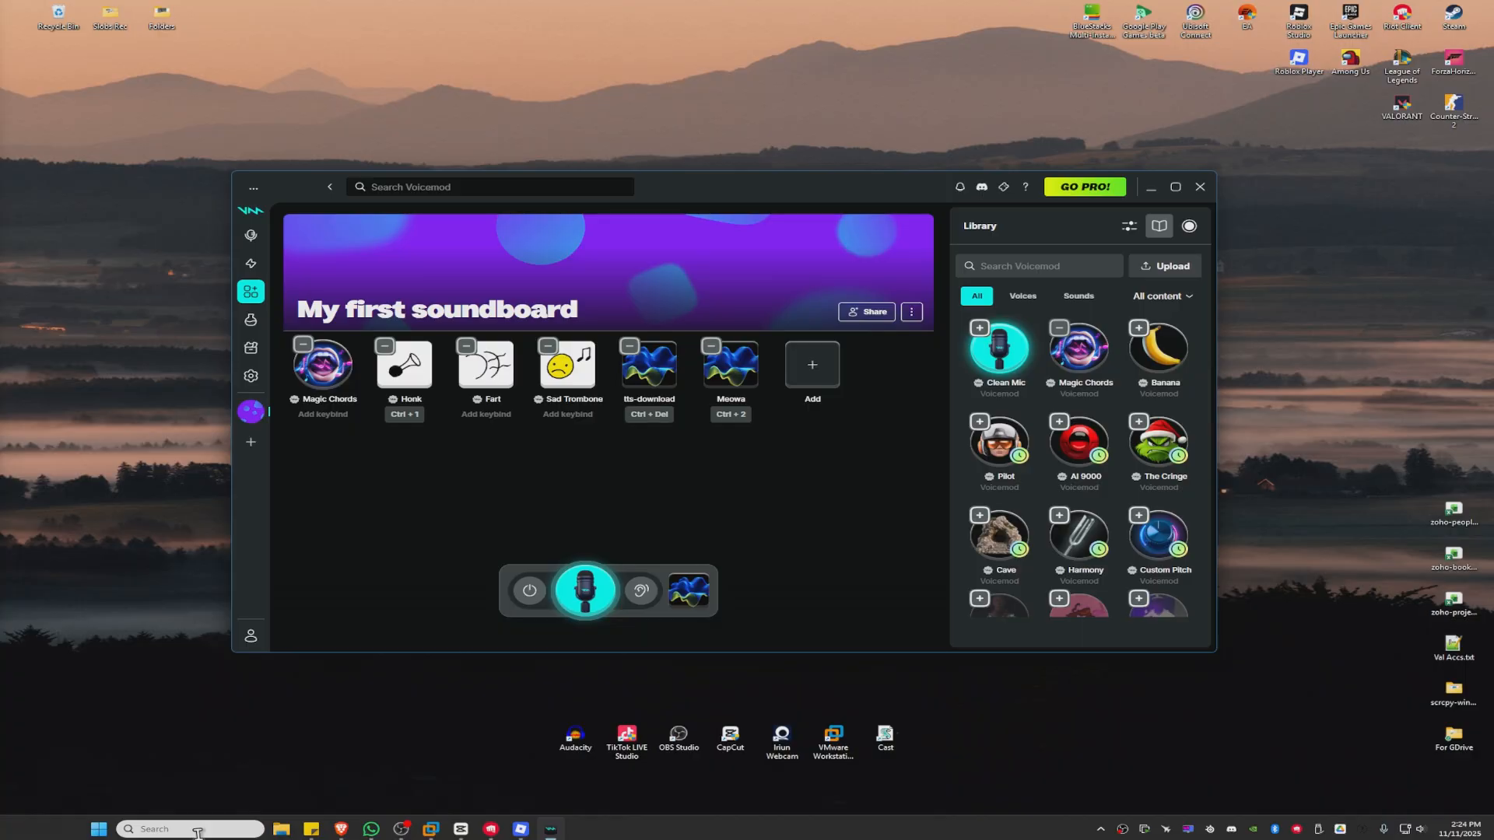
- Launch Sound Recorder from a Start search for 'record'
{"action": "type", "text": "record"}
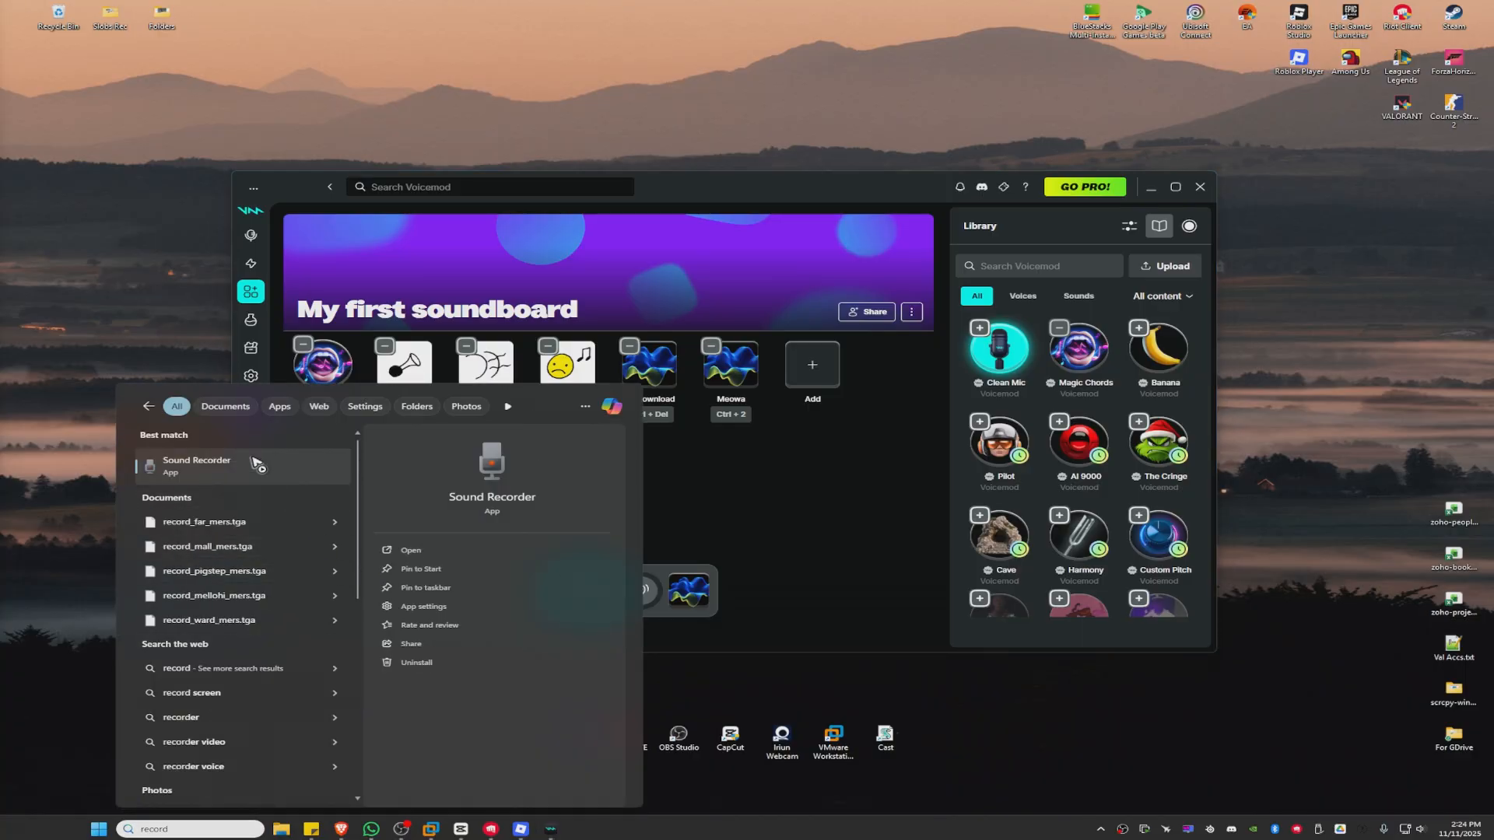
{"action": "left_click", "coordinate": [196, 467]}
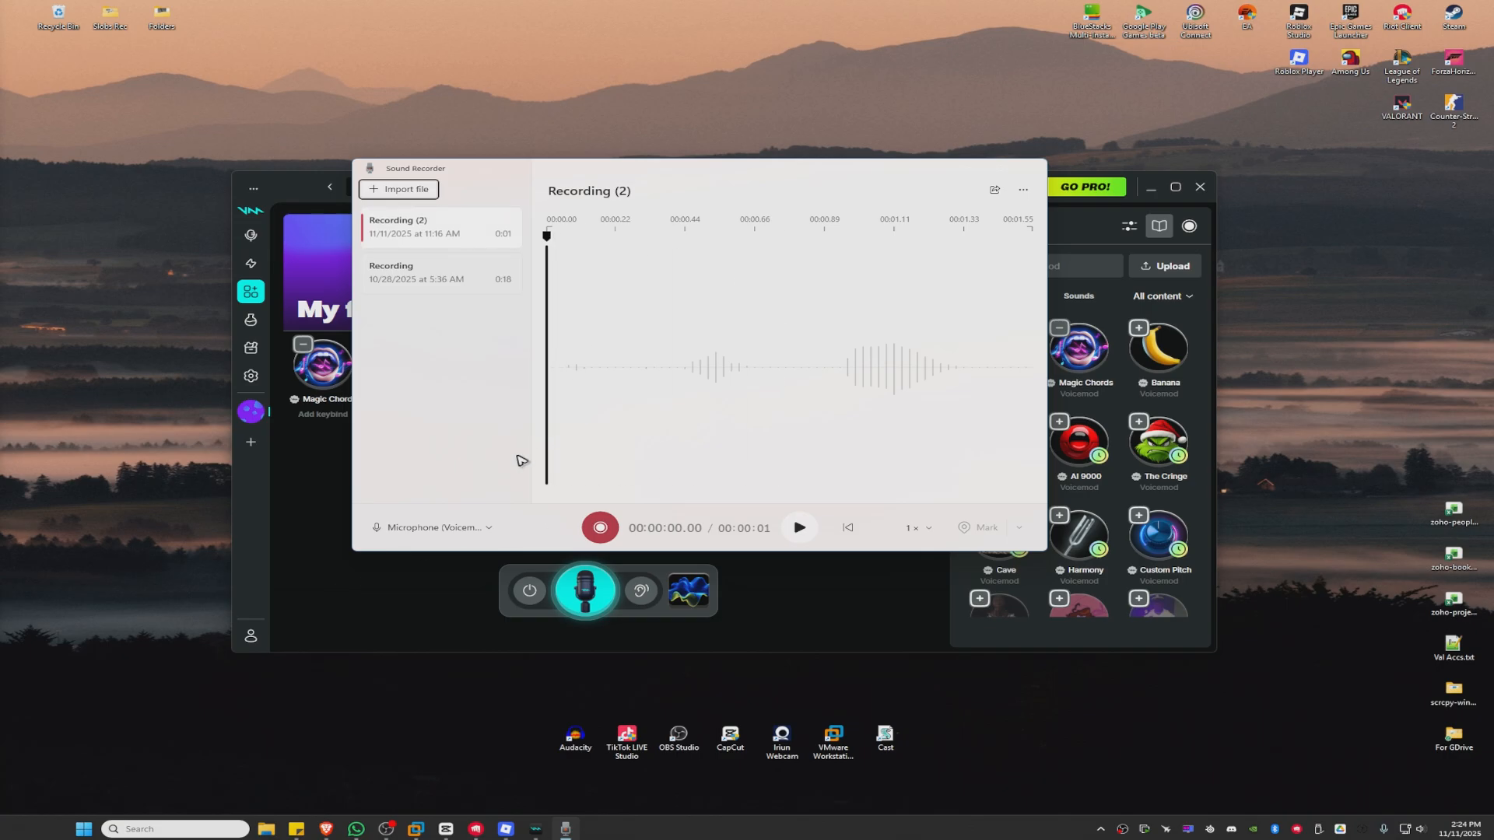
{"action": "left_click", "coordinate": [433, 528]}
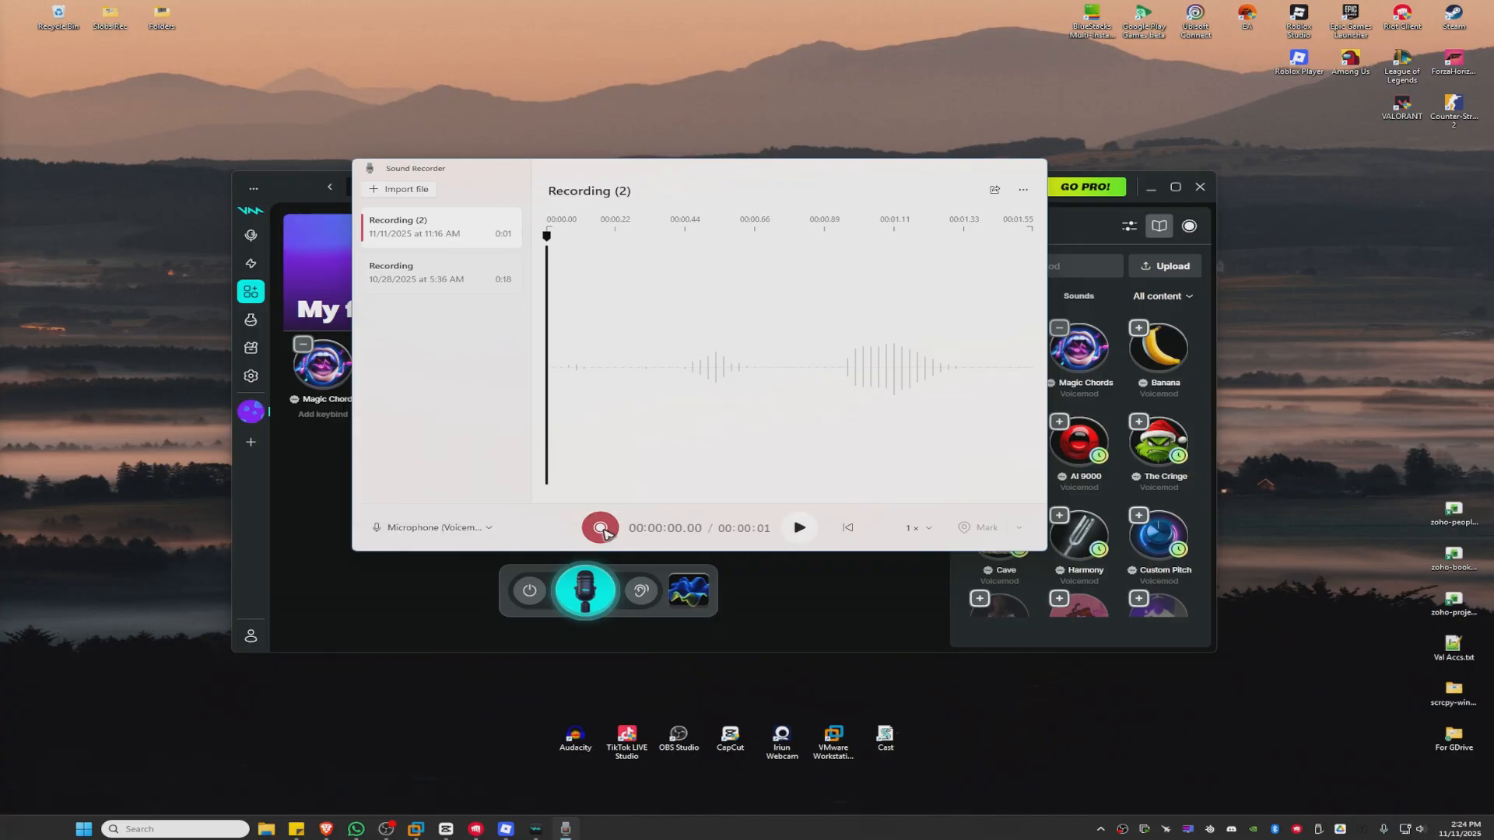
- Record a test clip of the Voicemod microphone while the soundboard sound plays, then stop
{"action": "left_click", "coordinate": [600, 528]}
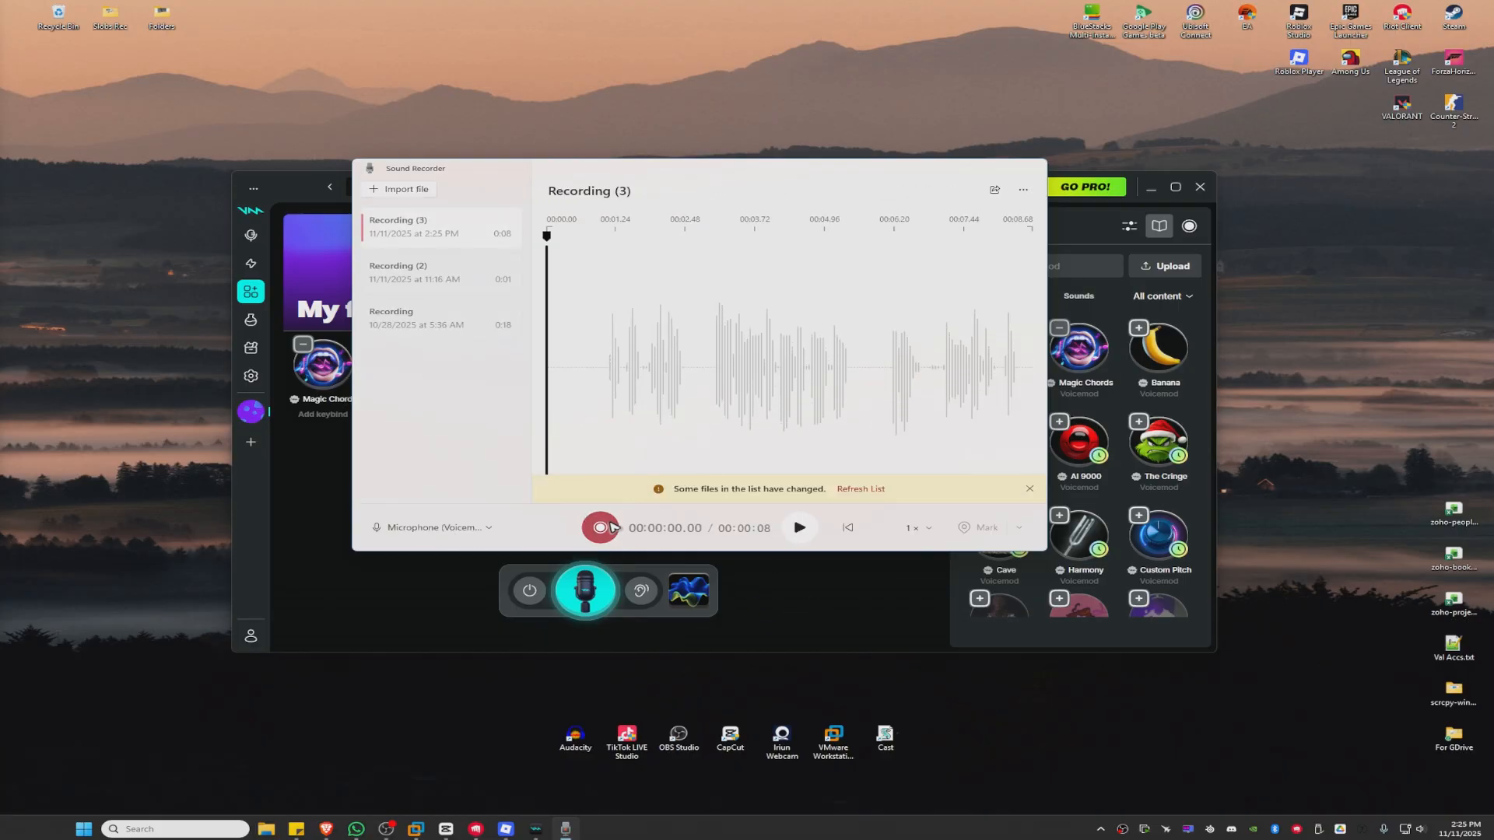
{"action": "left_click", "coordinate": [601, 528]}
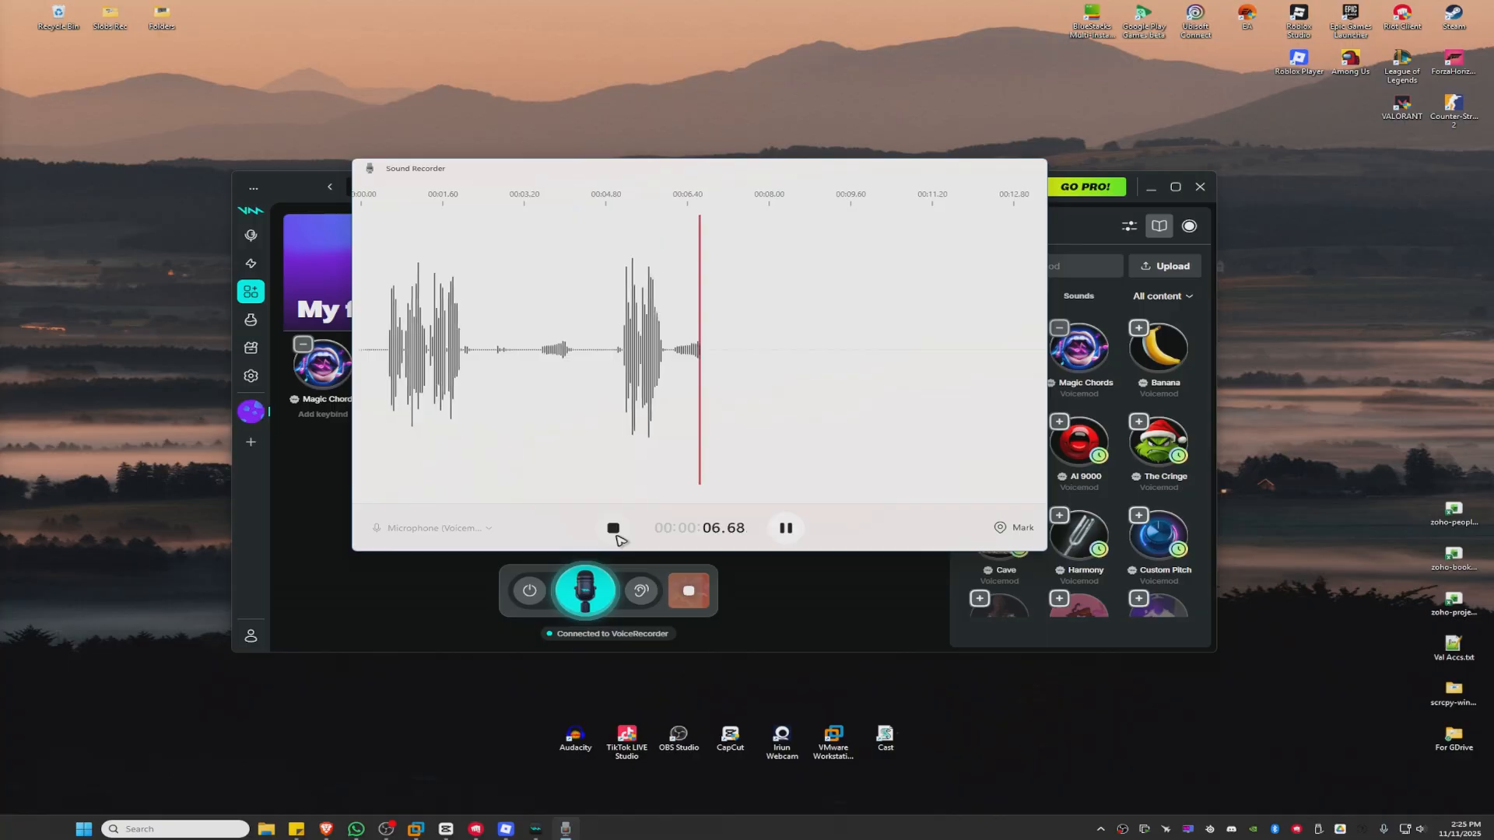
{"action": "left_click", "coordinate": [613, 529]}
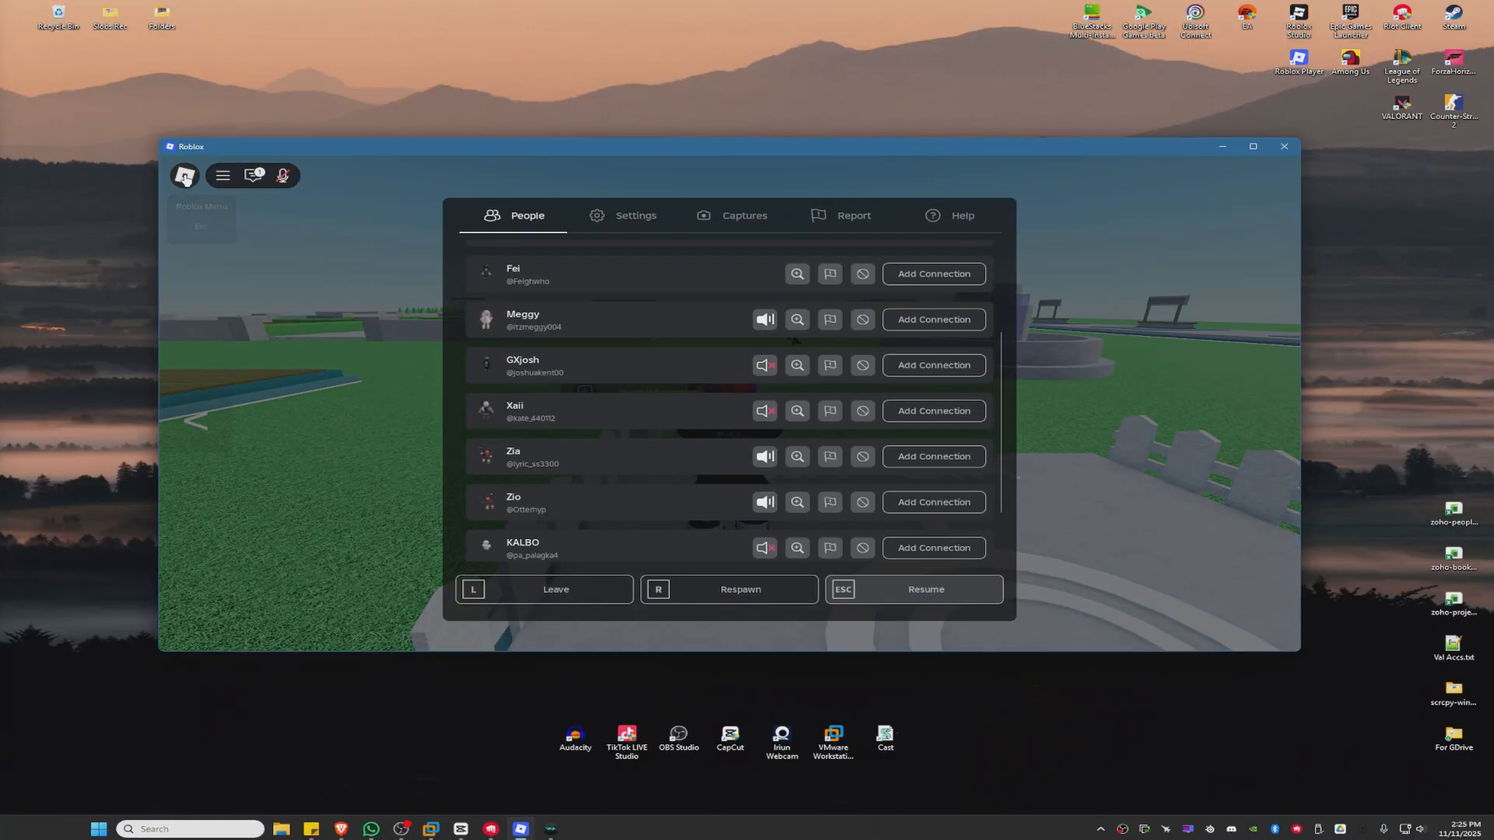
- Go through the in-game Settings and leave the experience back to Roblox Home
{"action": "left_click", "coordinate": [635, 214]}
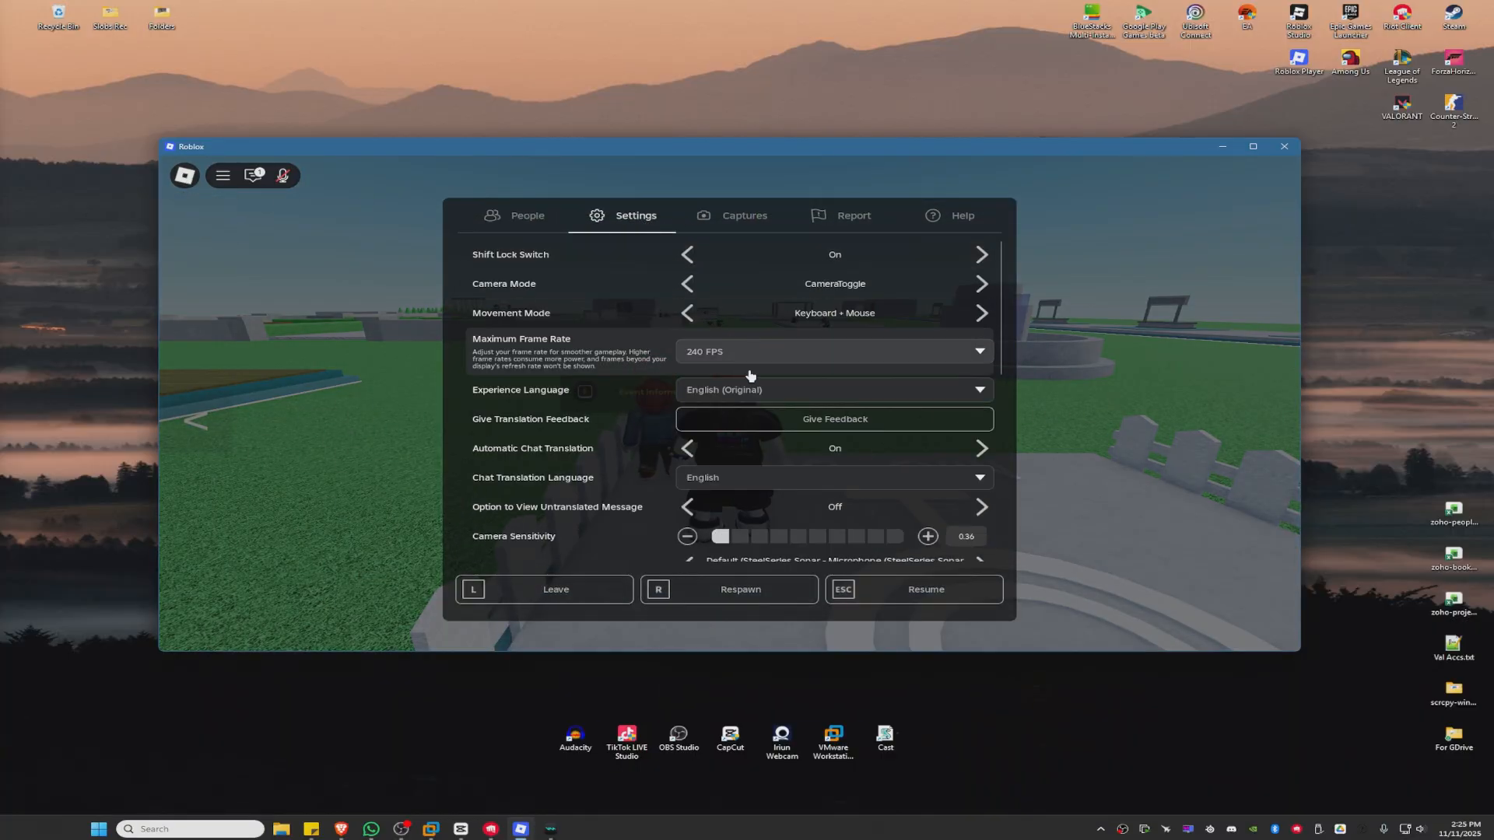
{"action": "scroll", "scroll_direction": "down", "scroll_amount": 3}
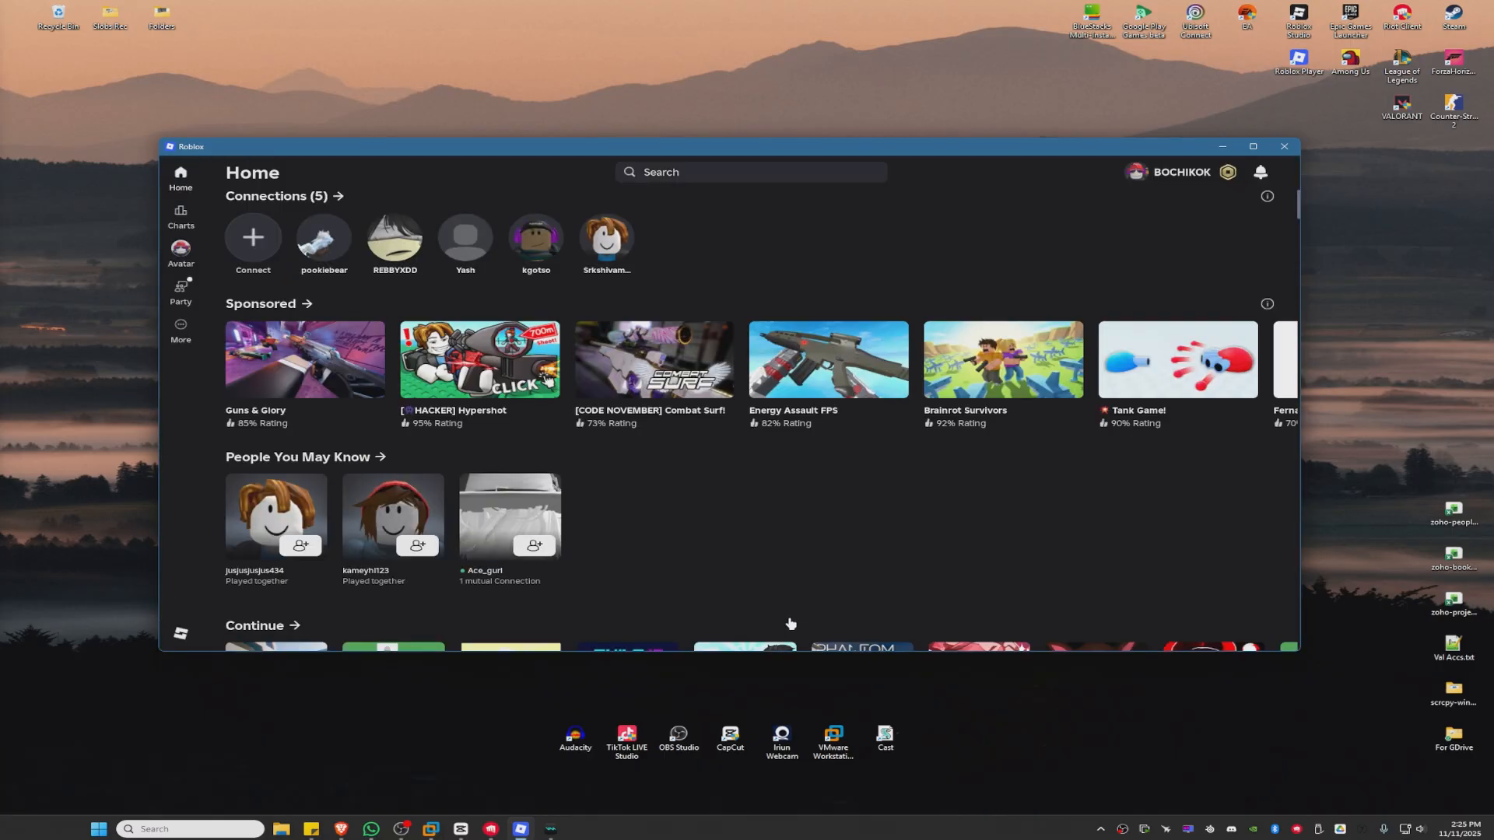
- Join MIC UP 18+ from the Recently Visited list via the search bar
{"action": "left_click", "coordinate": [748, 171]}
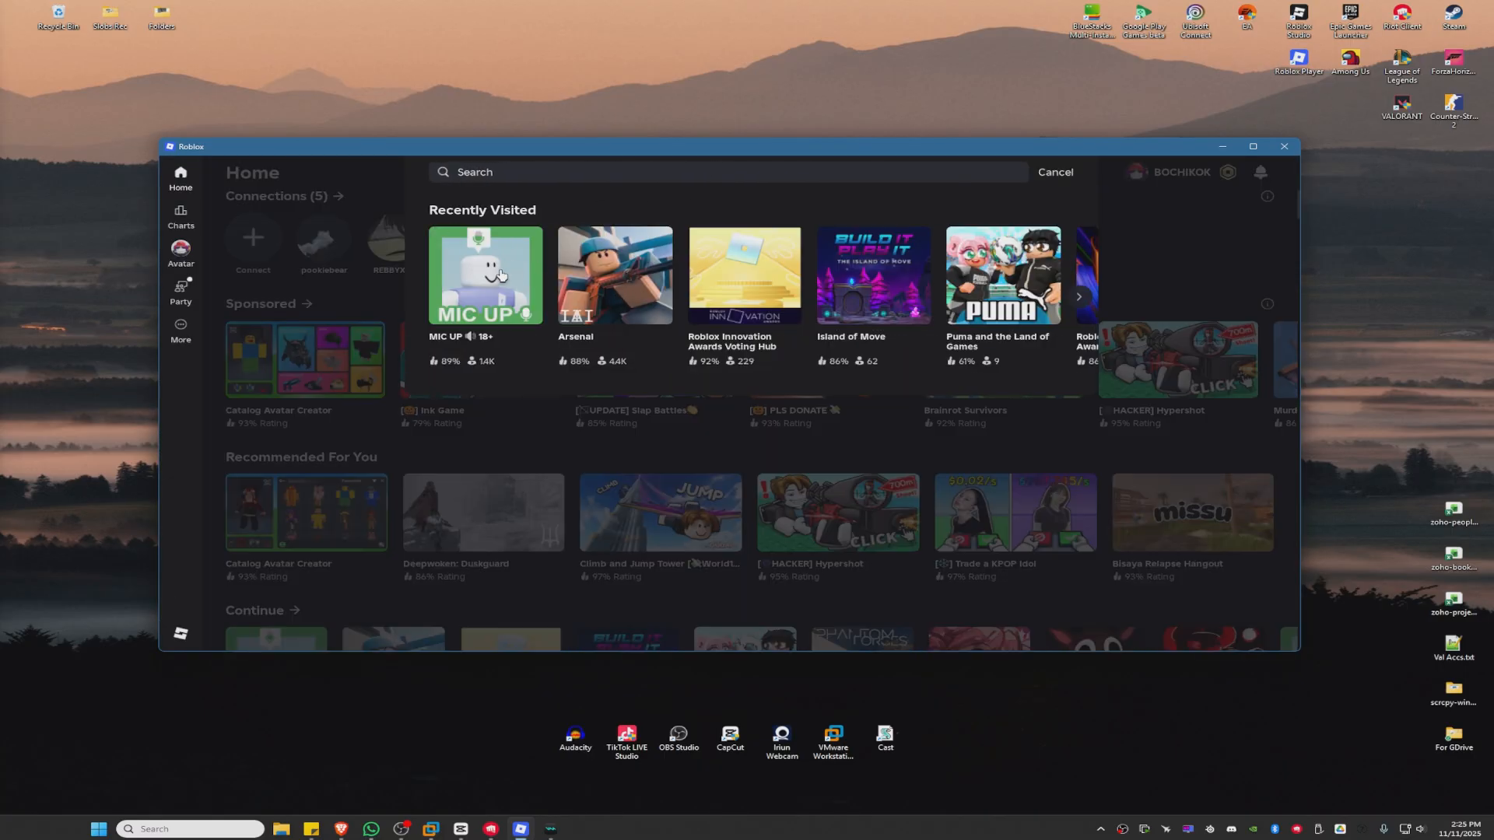
{"action": "left_click", "coordinate": [485, 276]}
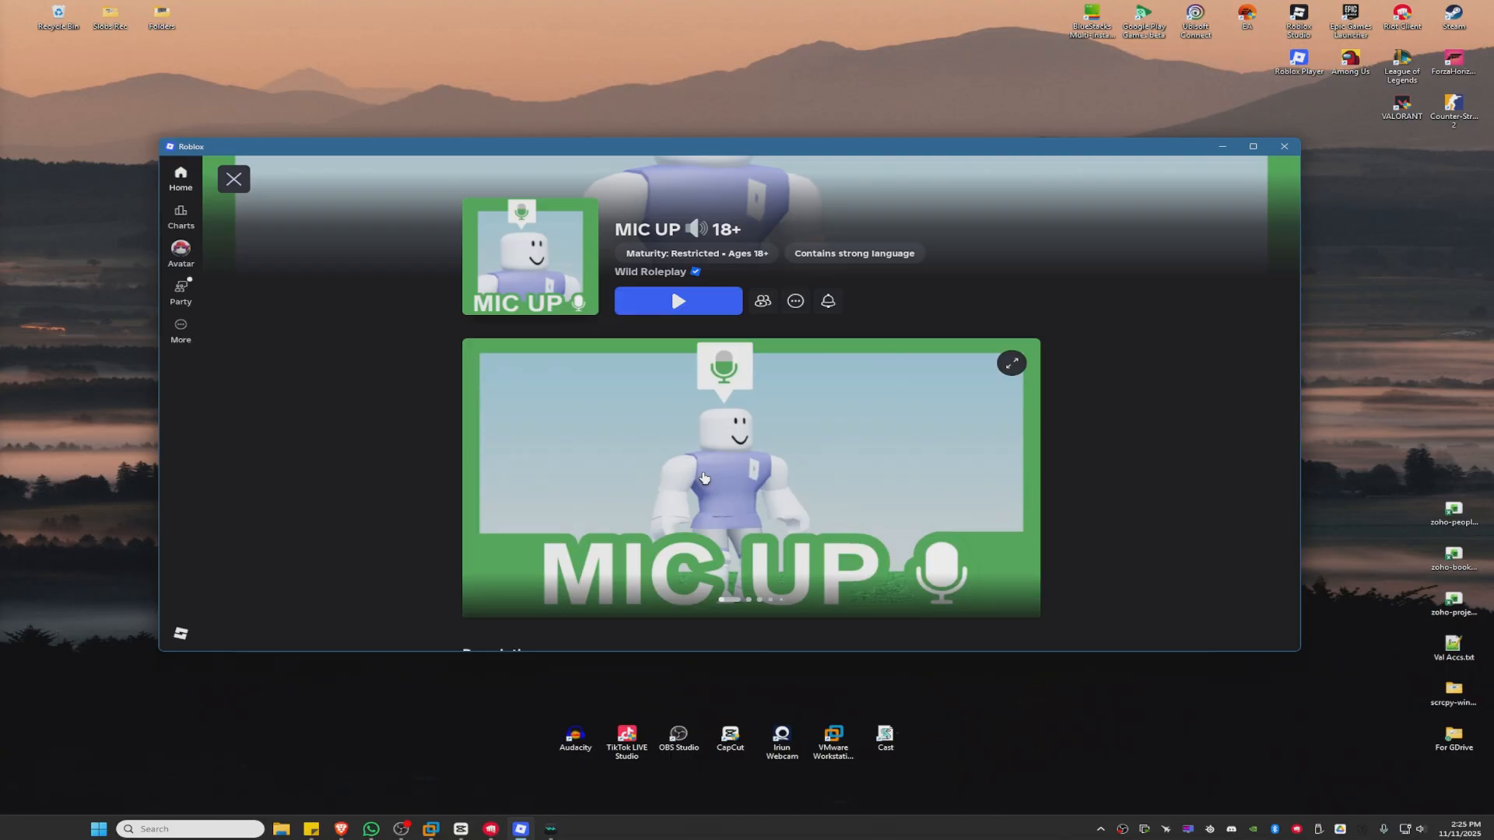
{"action": "left_click", "coordinate": [678, 301]}
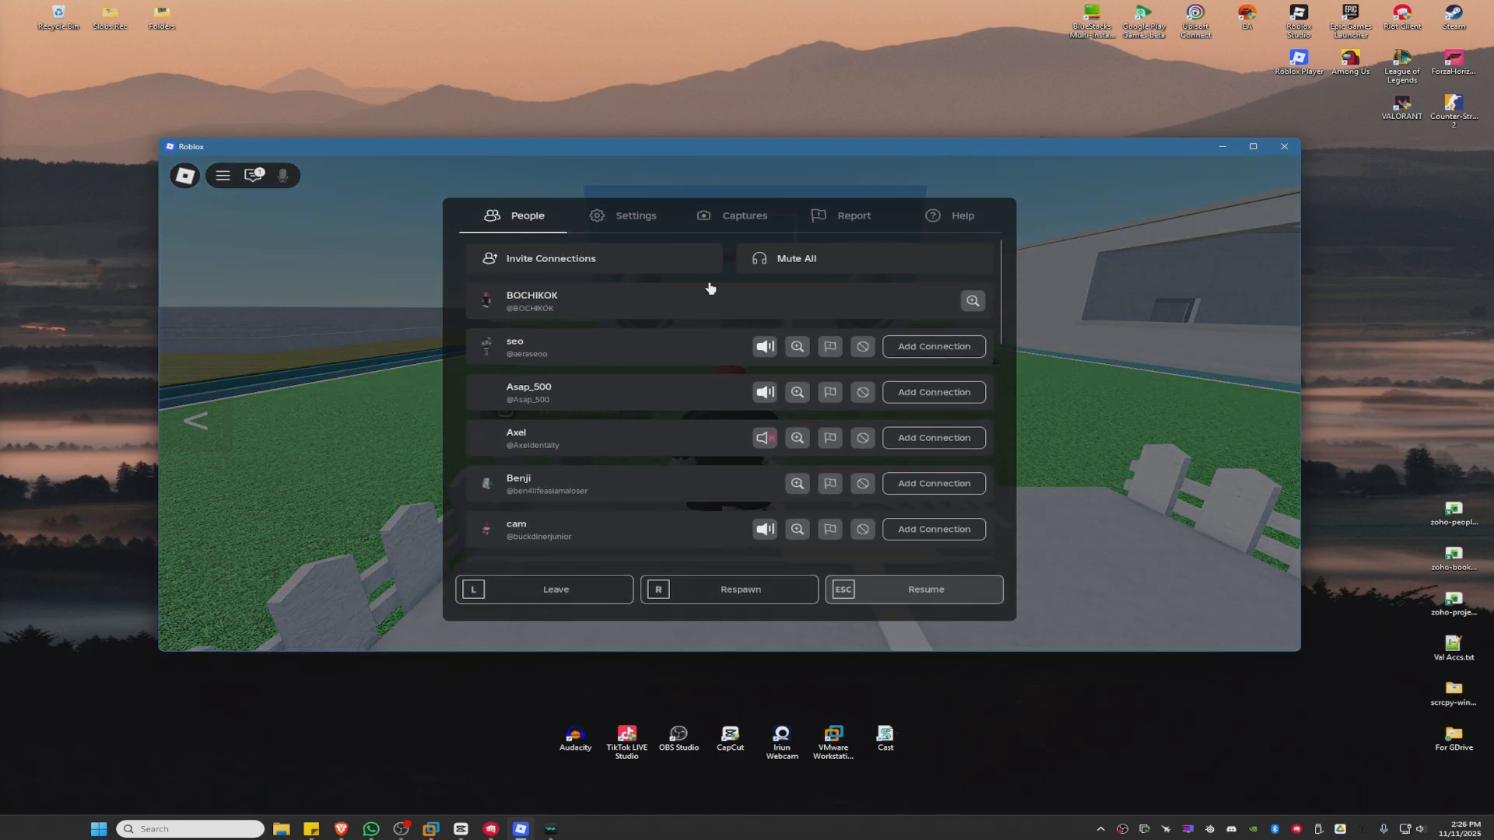
- Set Roblox's Input Device to Default (Microphone (Voicemod)) in the in-game Settings
{"action": "left_click", "coordinate": [634, 215]}
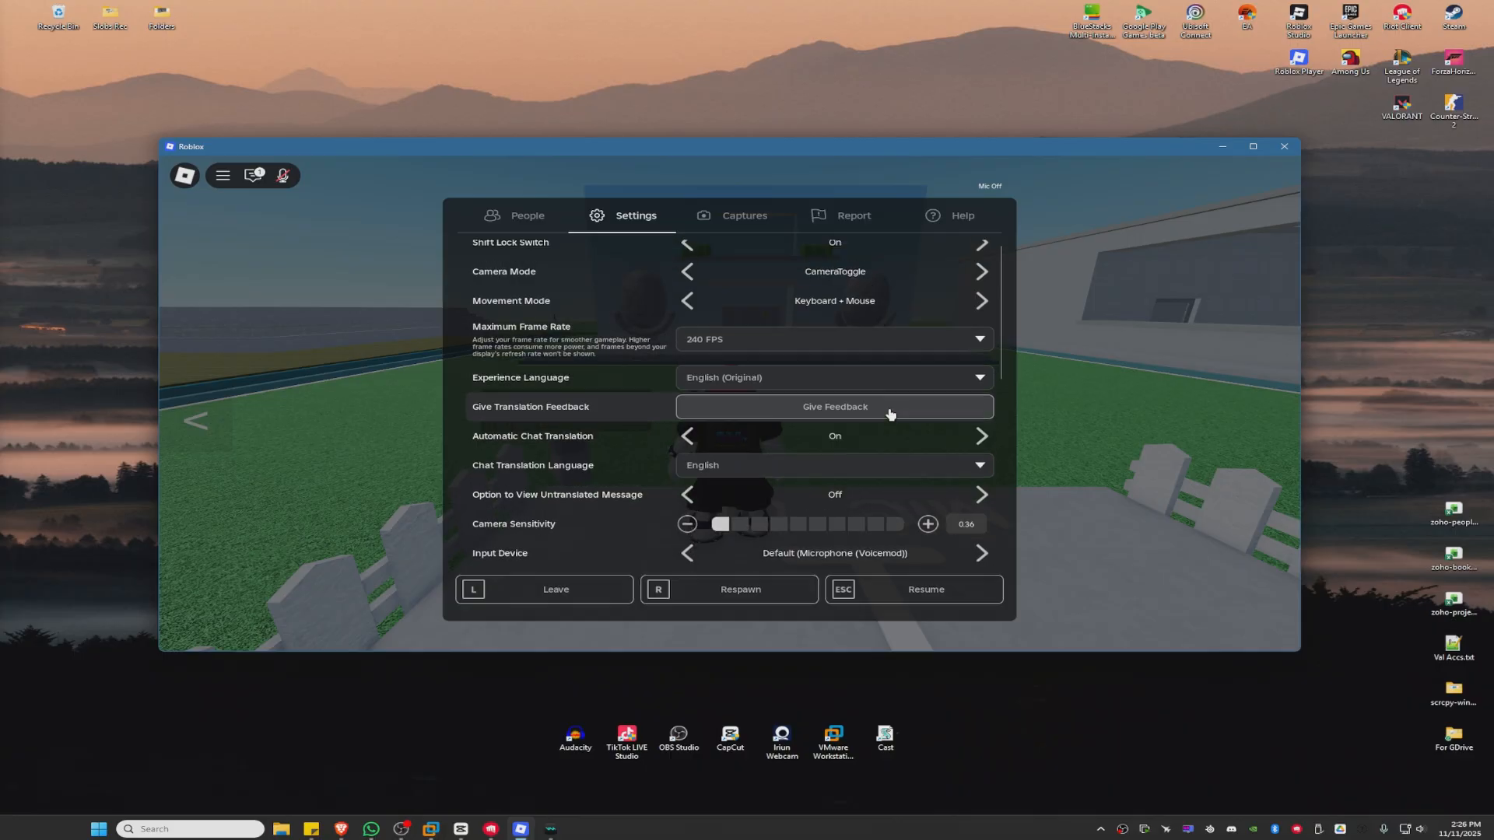
{"action": "scroll", "scroll_direction": "down", "scroll_amount": 3}
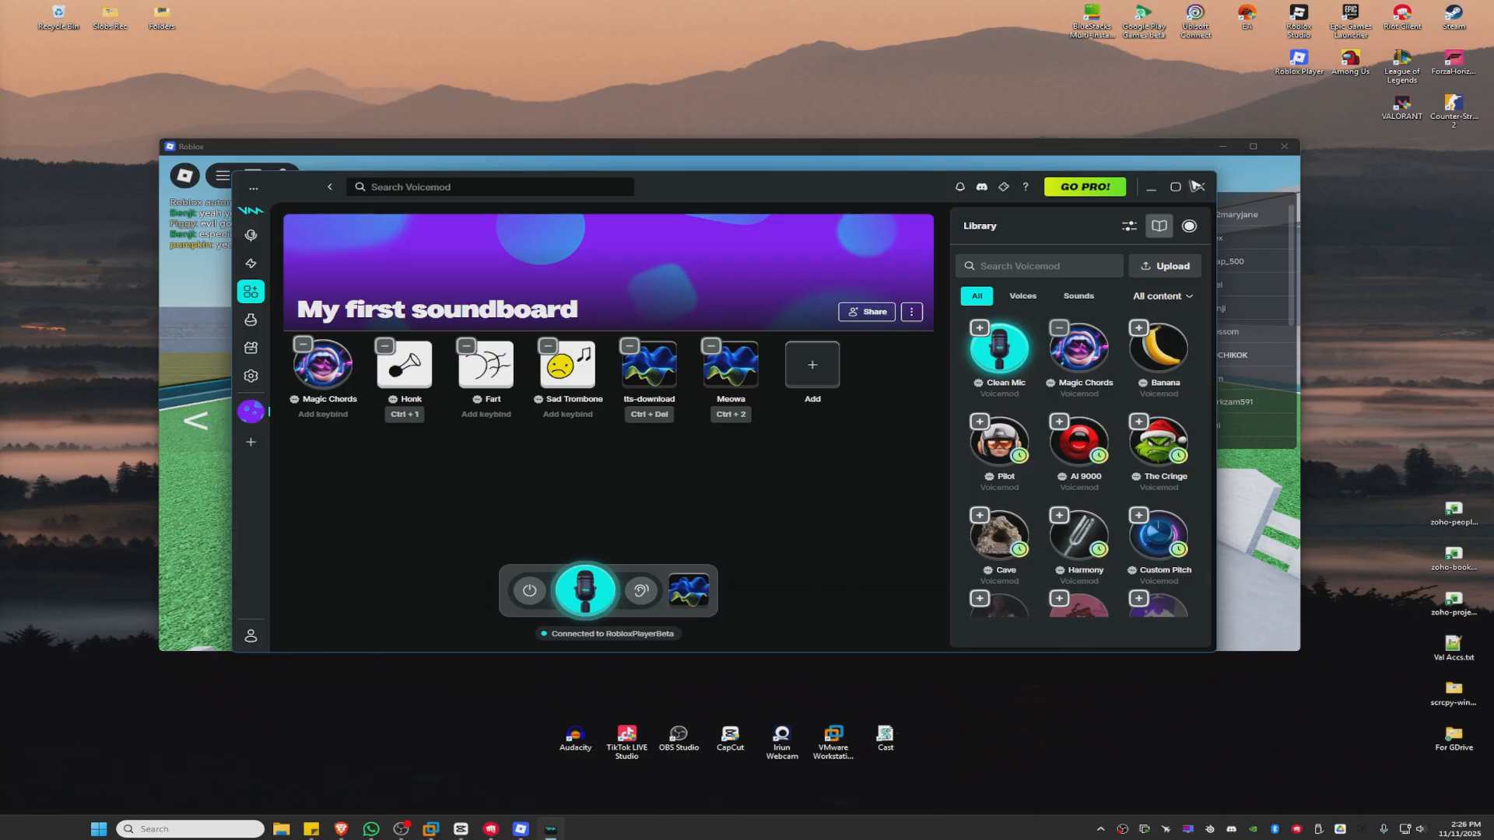
{"action": "mouse_move", "coordinate": [1166, 191]}
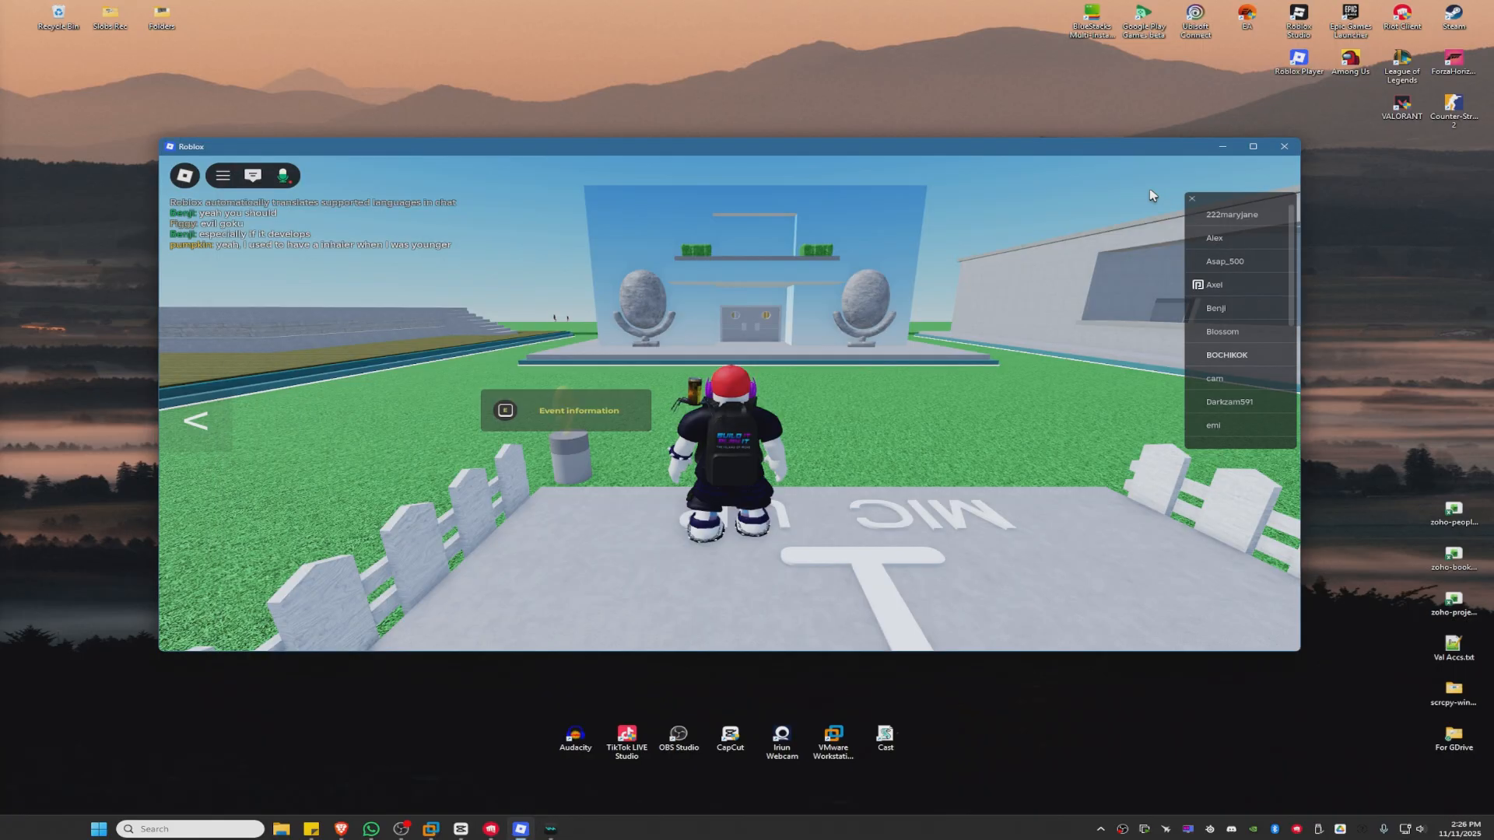
{"action": "mouse_move", "coordinate": [996, 697]}
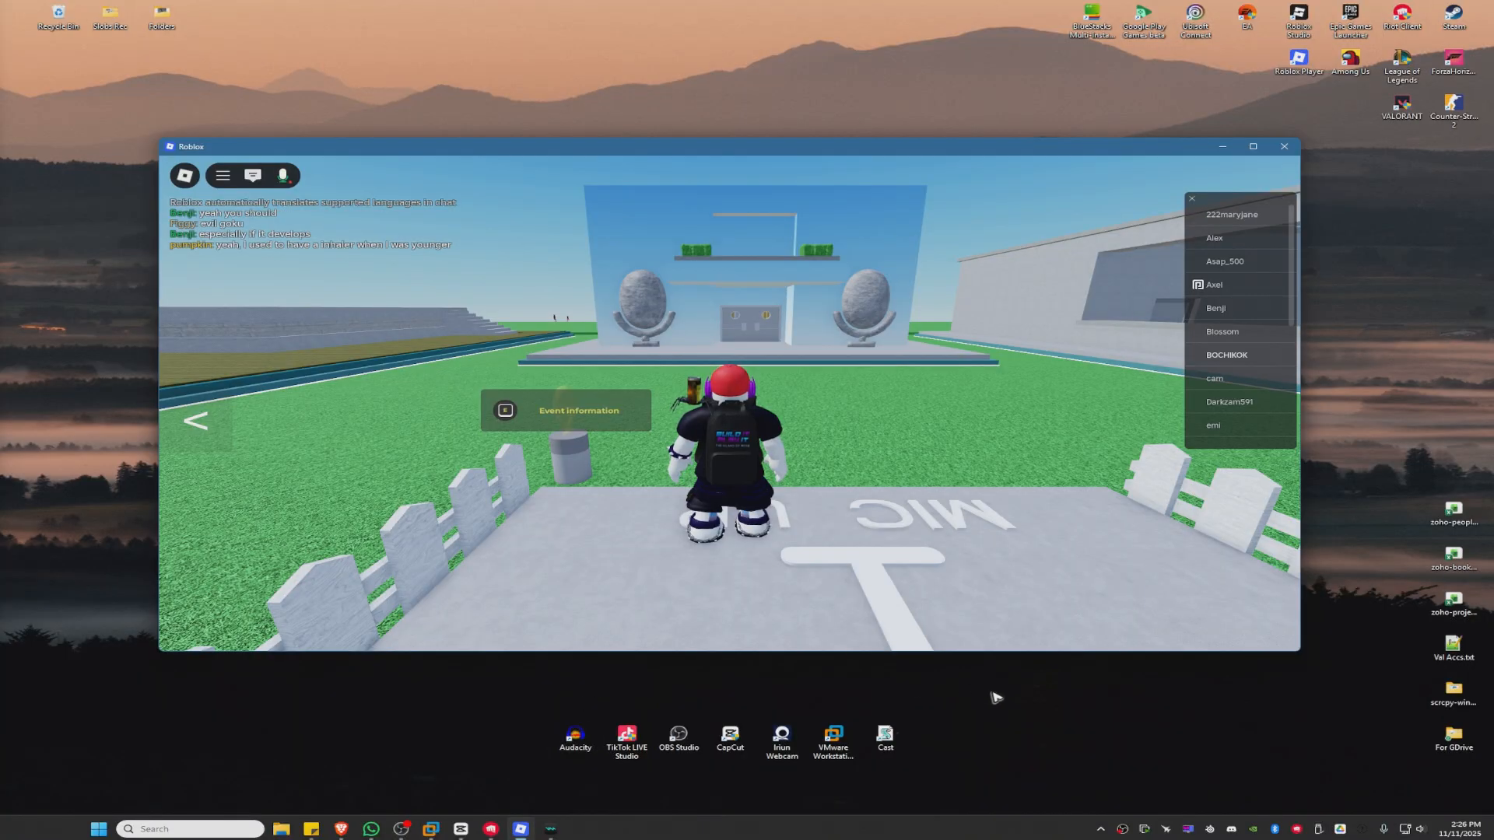